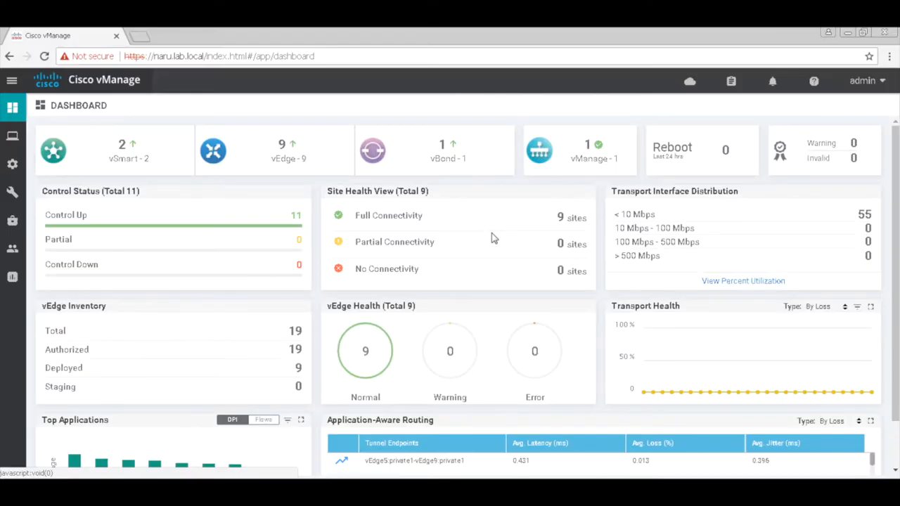
Show the action menu for the vedge-dia template in the device templates list.
{"action": "left_click", "coordinate": [13, 163]}
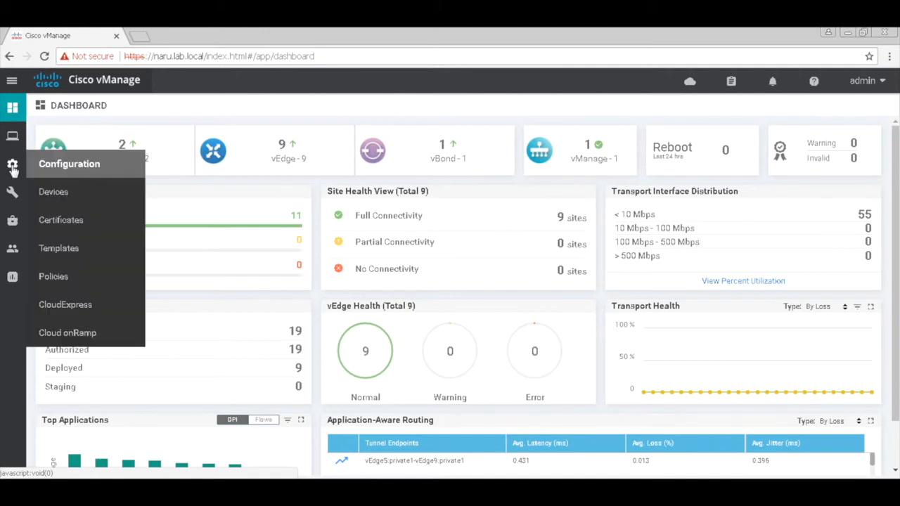
{"action": "left_click", "coordinate": [59, 248]}
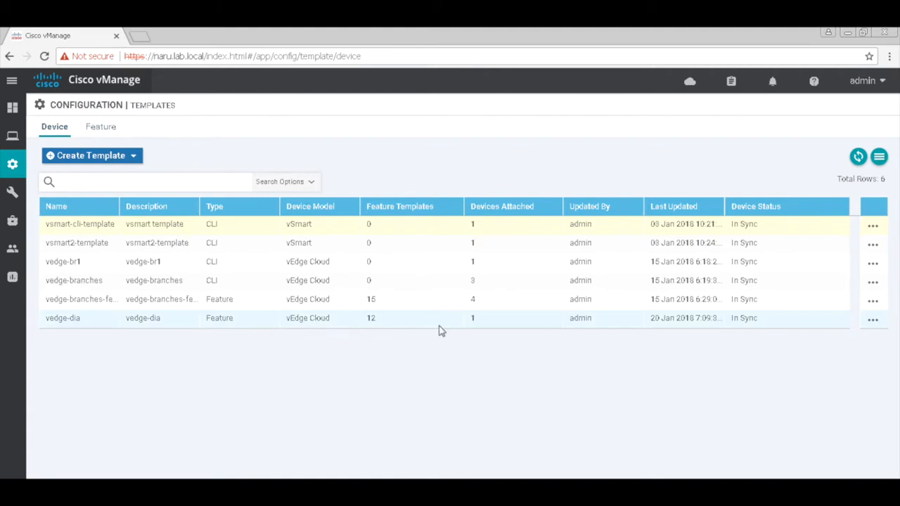
{"action": "left_click", "coordinate": [872, 321]}
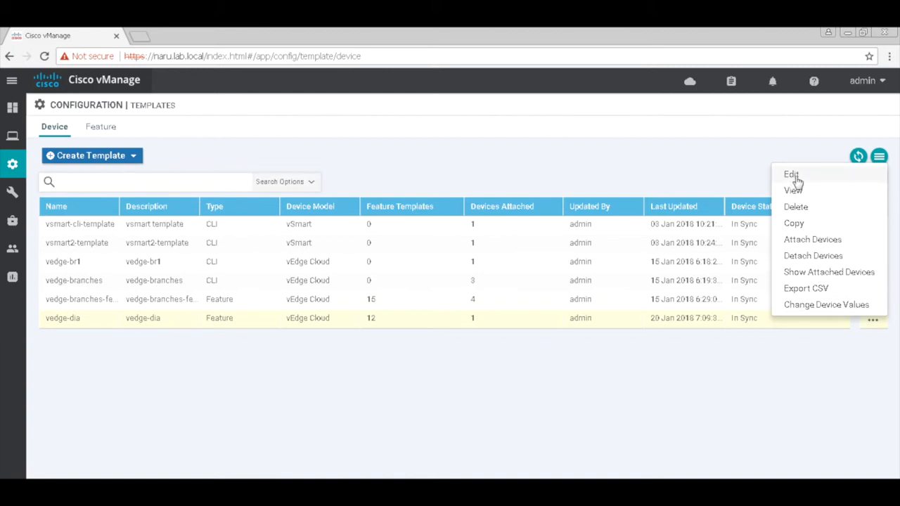
Edit vedge-dia and add a VPN Interface GRE slot under VPN 0, listing available templates.
{"action": "left_click", "coordinate": [790, 174]}
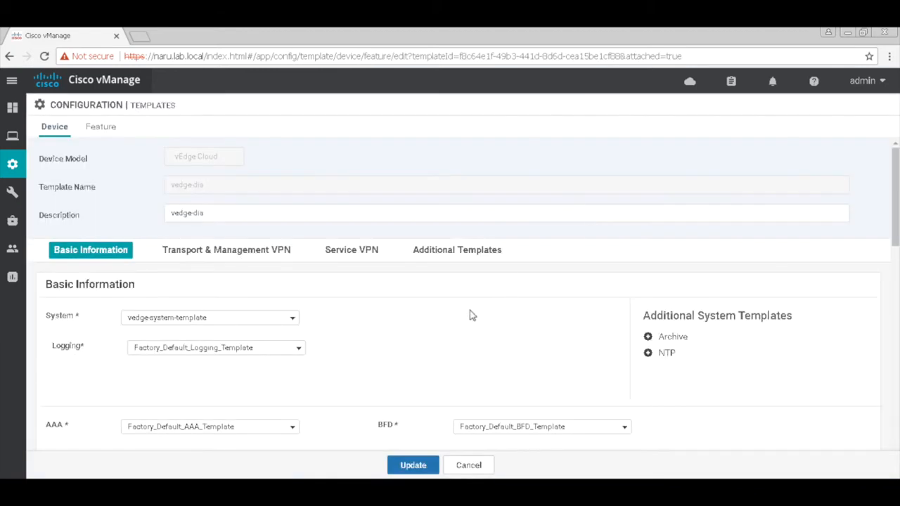
{"action": "mouse_move", "coordinate": [310, 291]}
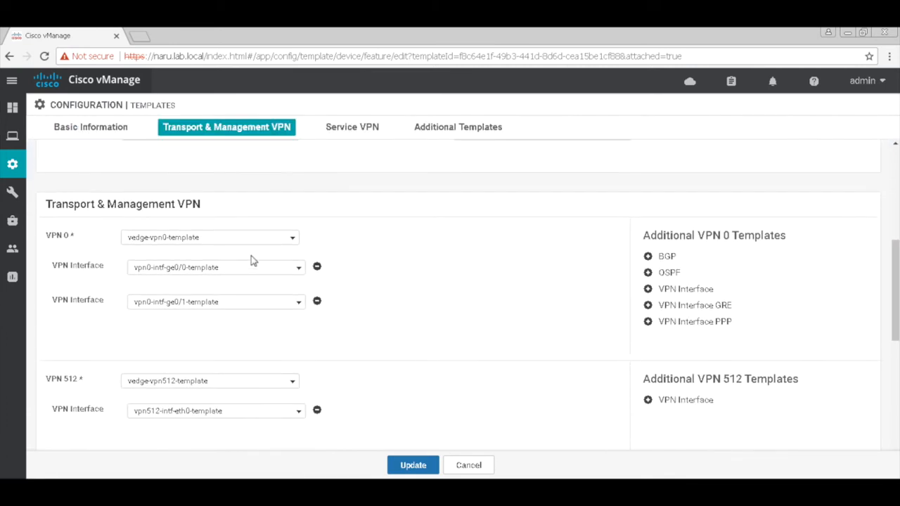
{"action": "mouse_move", "coordinate": [694, 306]}
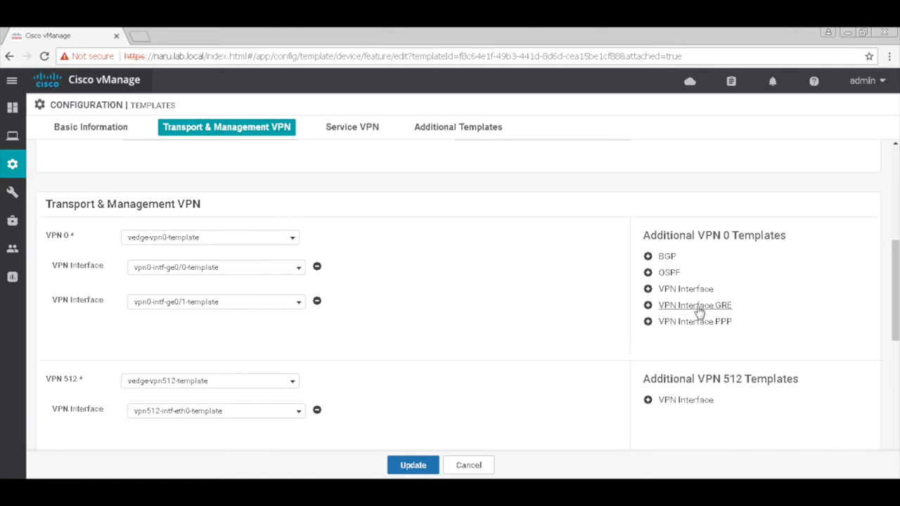
{"action": "left_click", "coordinate": [695, 304]}
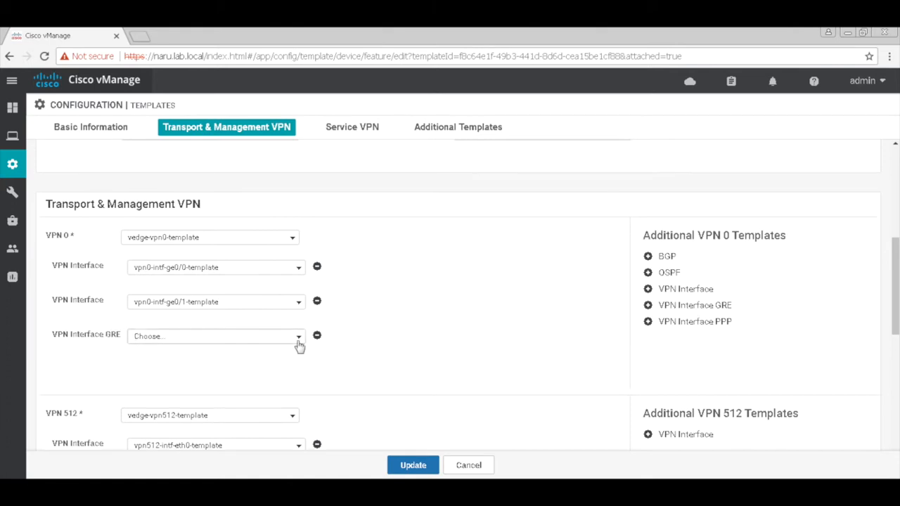
{"action": "left_click", "coordinate": [298, 334]}
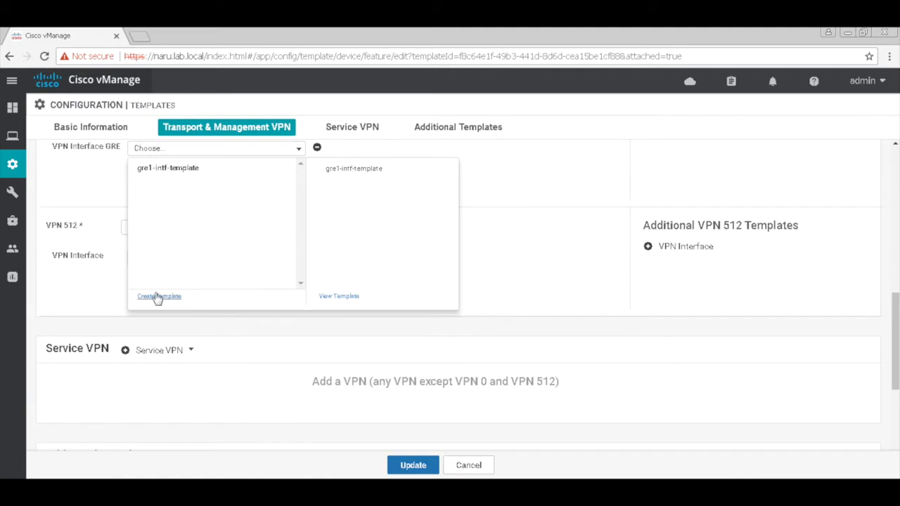
Create a GRE interface template named and described gre-intf-template.
{"action": "left_click", "coordinate": [159, 295]}
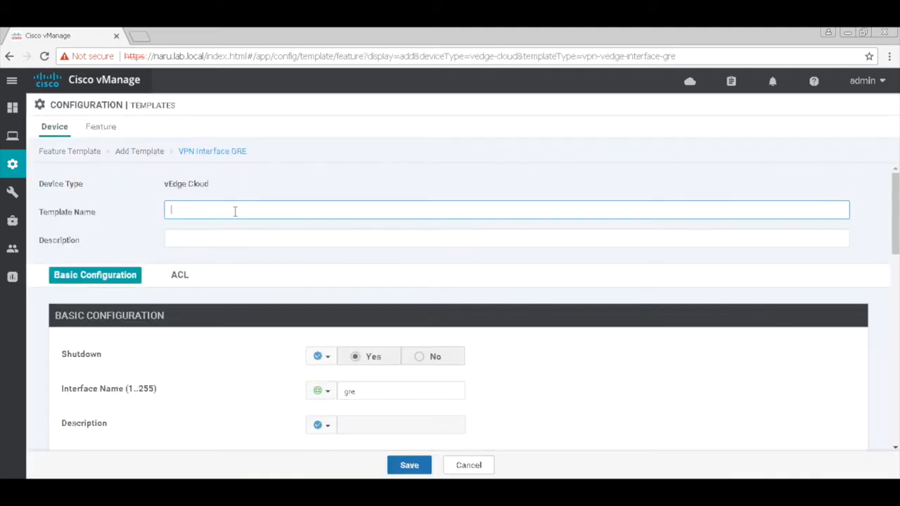
{"action": "type", "text": "gre-intf-t"}
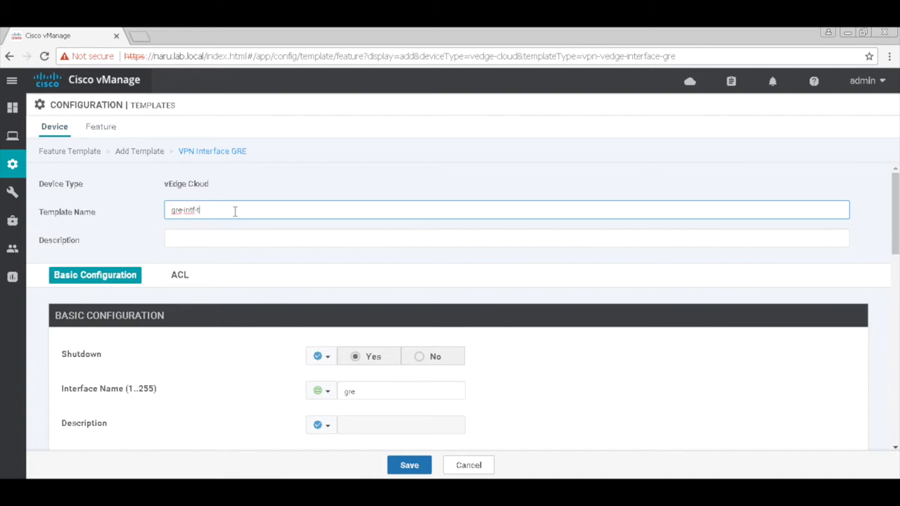
{"action": "type", "text": "emplate"}
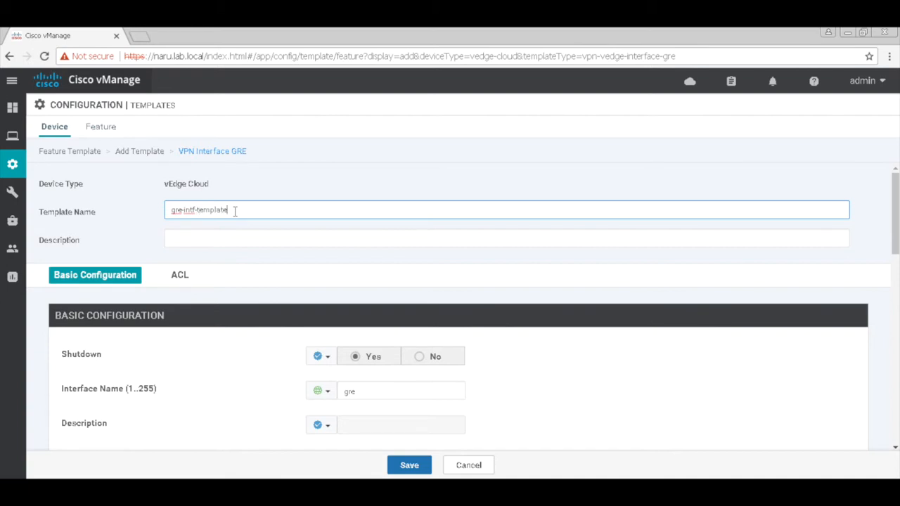
{"action": "left_click", "coordinate": [506, 239]}
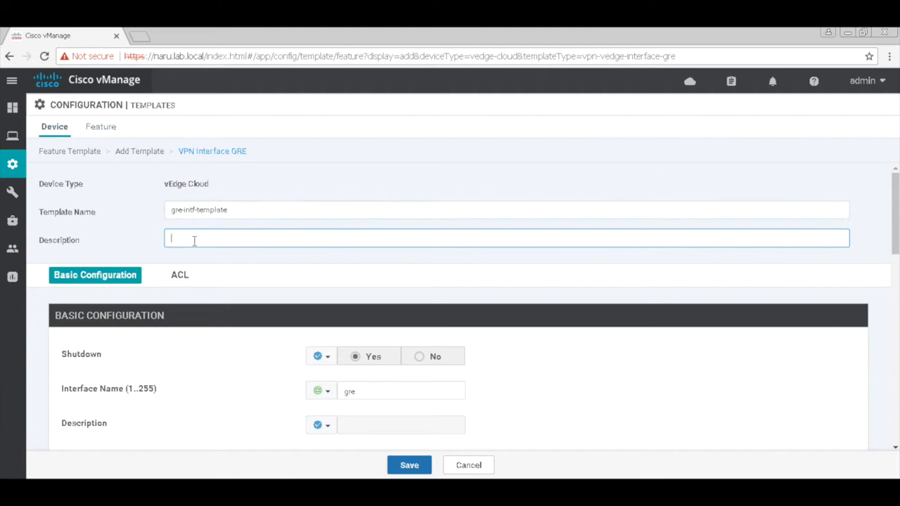
{"action": "type", "text": "gre-intf-template"}
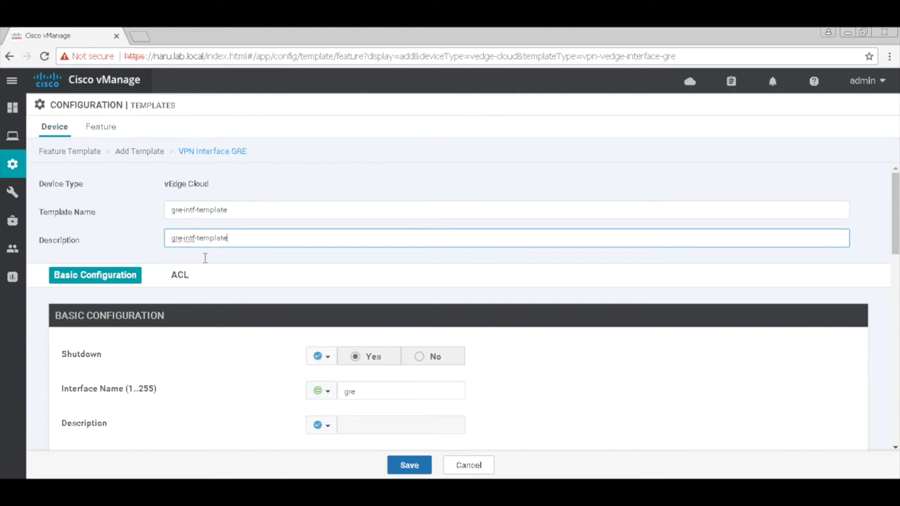
Set Shutdown to No and the interface name to gre1.
{"action": "left_click", "coordinate": [321, 355]}
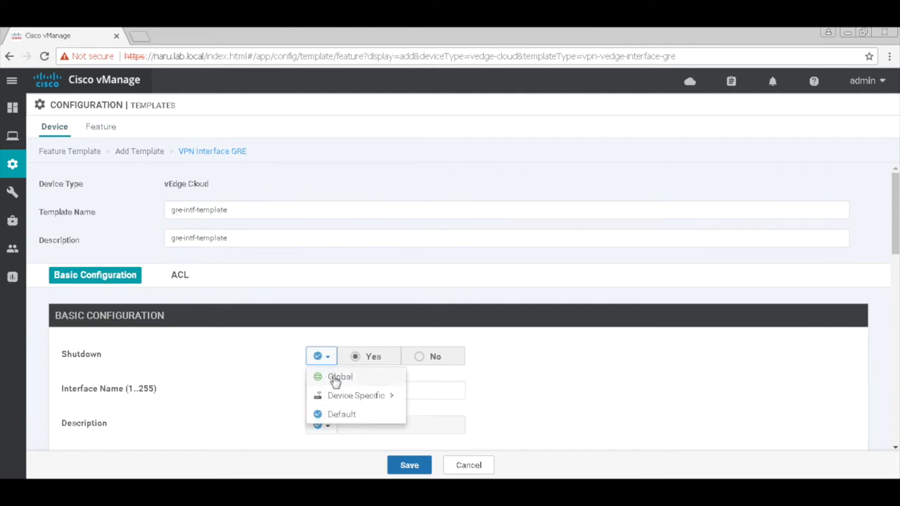
{"action": "left_click", "coordinate": [419, 357]}
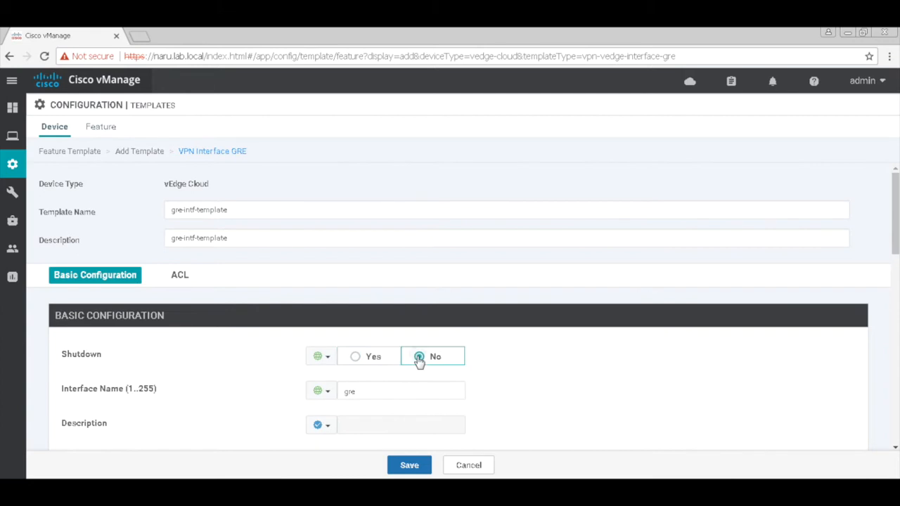
{"action": "type", "text": "1"}
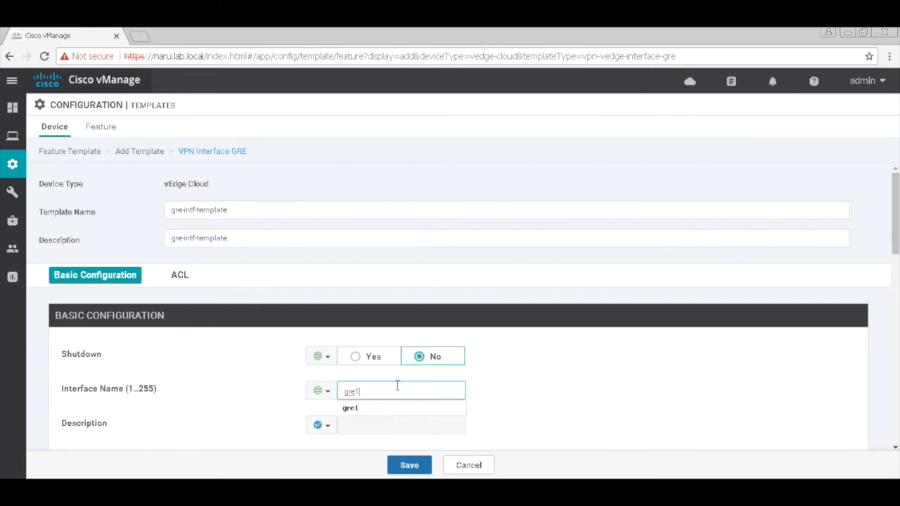
{"action": "left_click", "coordinate": [512, 425]}
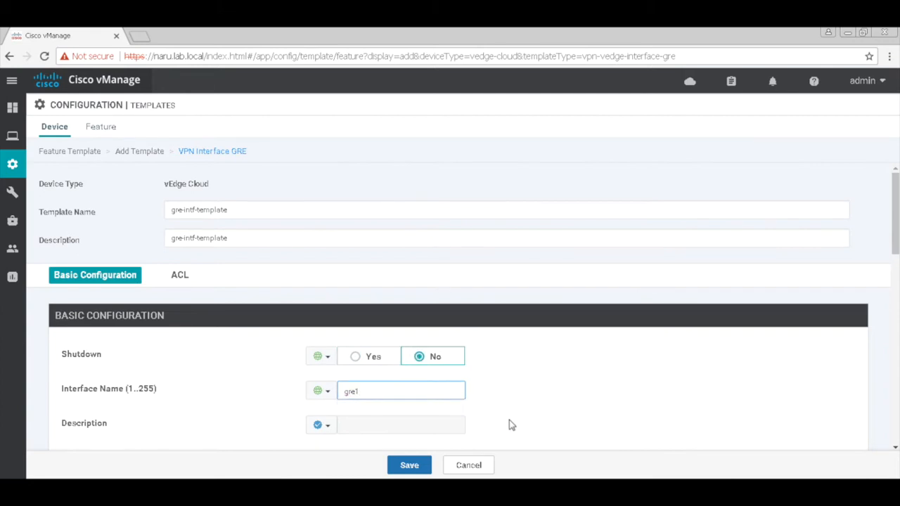
Make GRE Source IP Address device-specific with key gre1_source_ip_address.
{"action": "scroll", "scroll_direction": "down", "scroll_amount": 3}
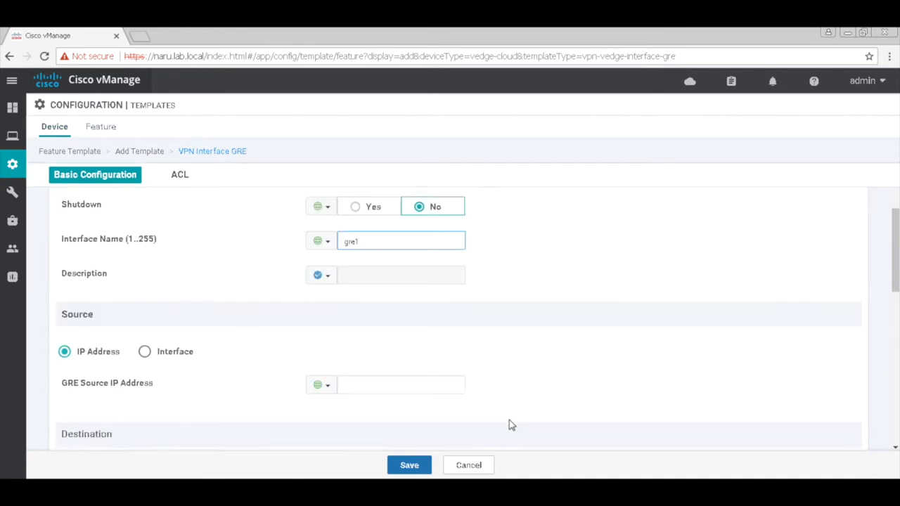
{"action": "mouse_move", "coordinate": [816, 272]}
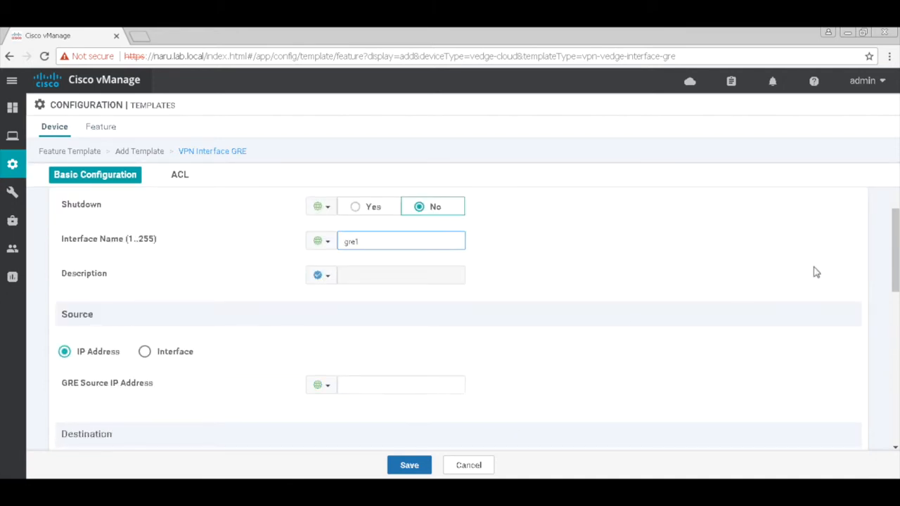
{"action": "scroll", "scroll_direction": "down", "scroll_amount": 3}
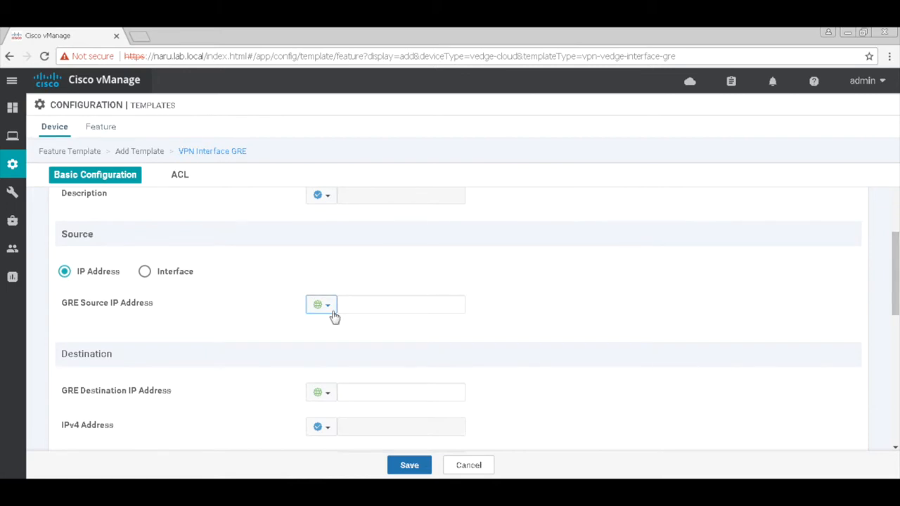
{"action": "left_click", "coordinate": [326, 304]}
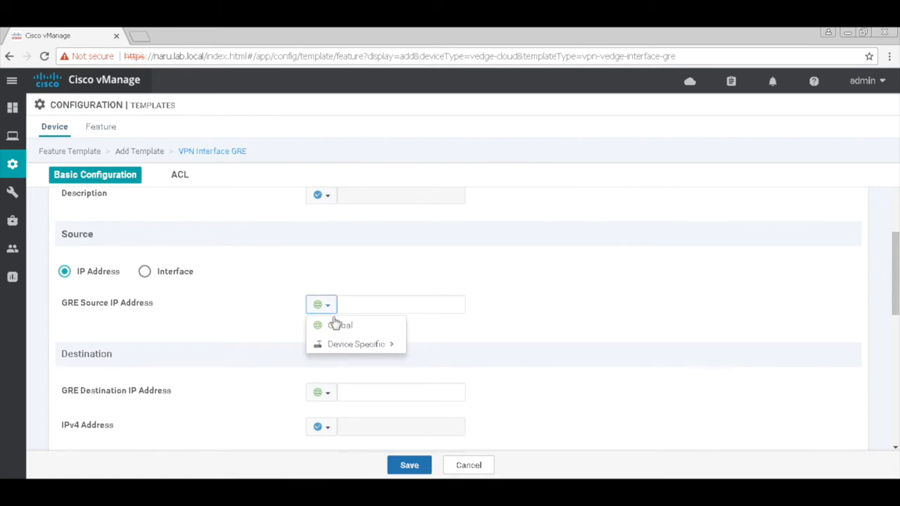
{"action": "mouse_move", "coordinate": [356, 343]}
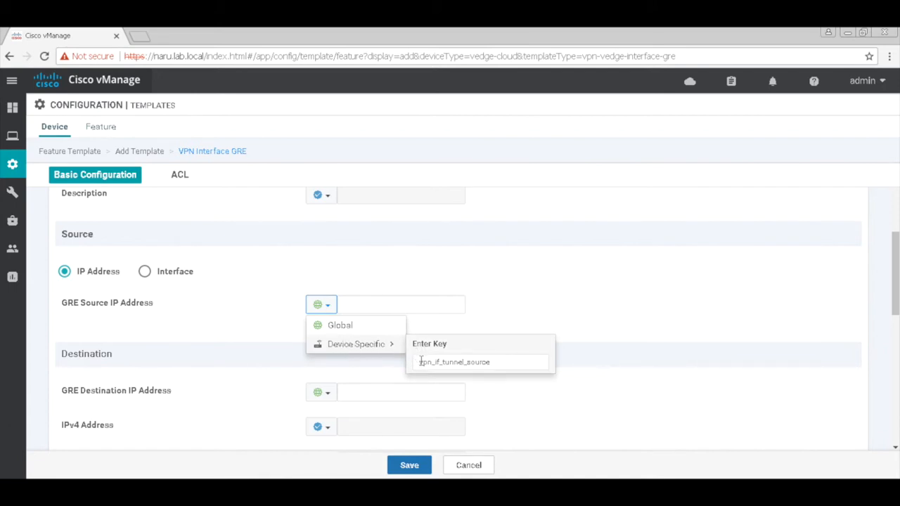
{"action": "left_click", "coordinate": [356, 343]}
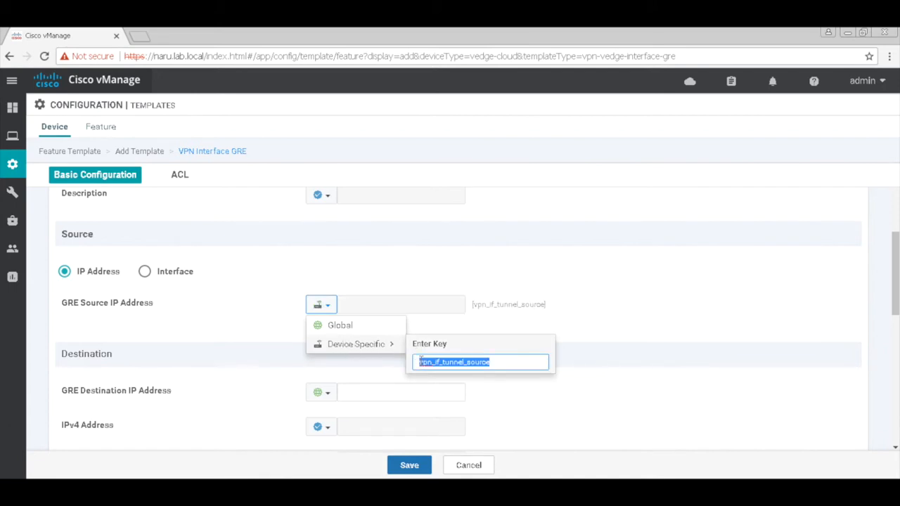
{"action": "type", "text": "gre1_source_ip_a"}
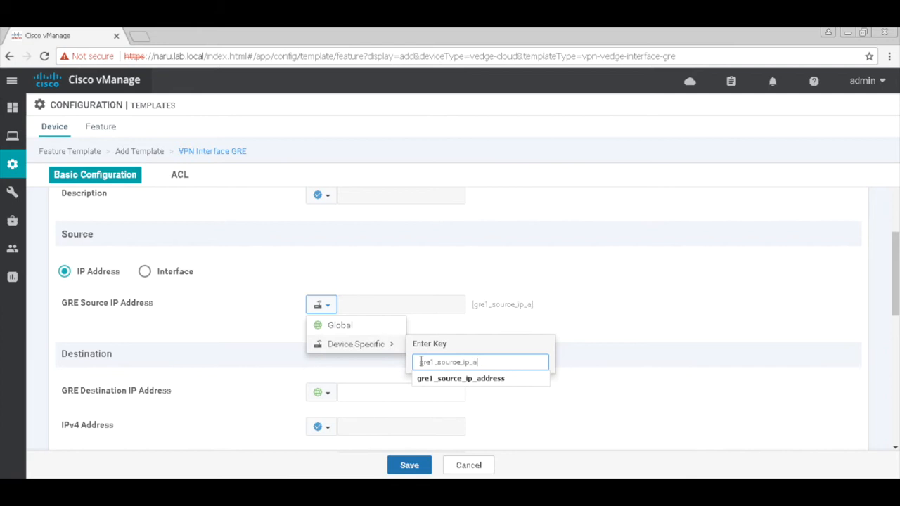
{"action": "type", "text": "ddress"}
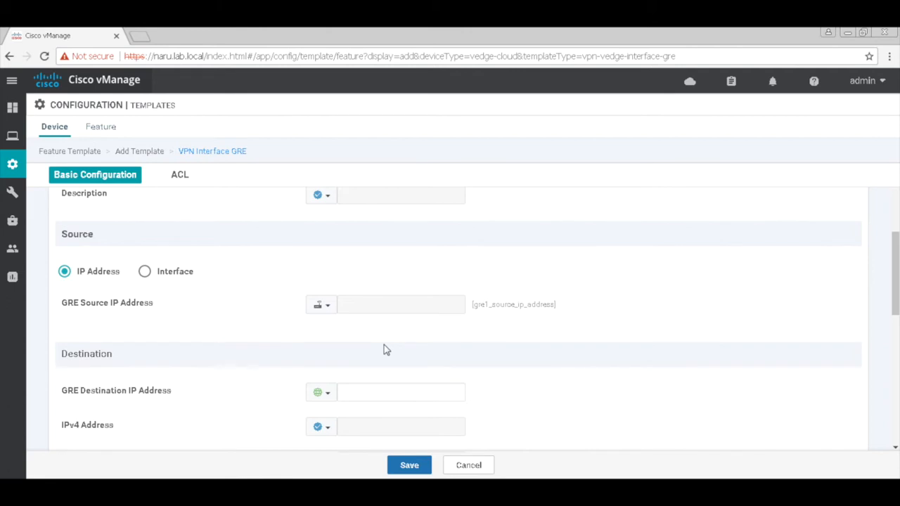
{"action": "mouse_move", "coordinate": [537, 385]}
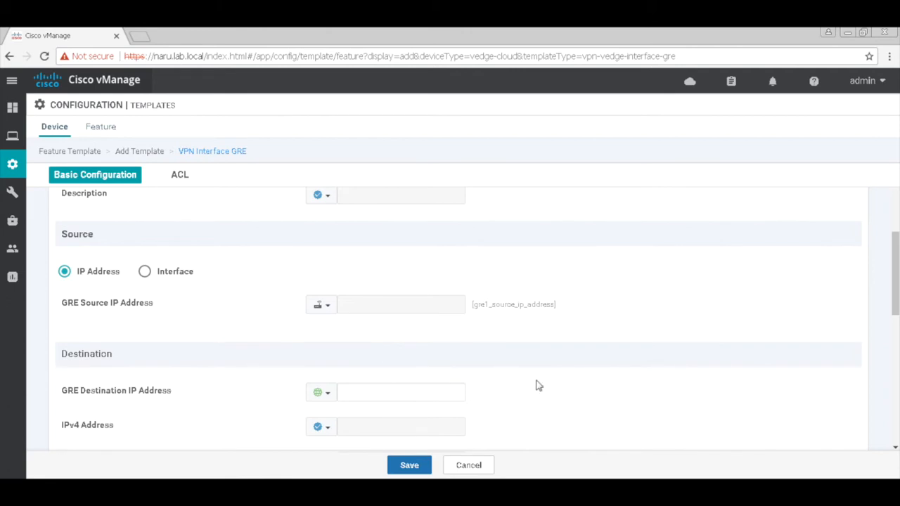
Set GRE destination 192.168.62.2 and a device-specific IPv4 address keyed gre1_intf_ip_address.
{"action": "left_click", "coordinate": [401, 391]}
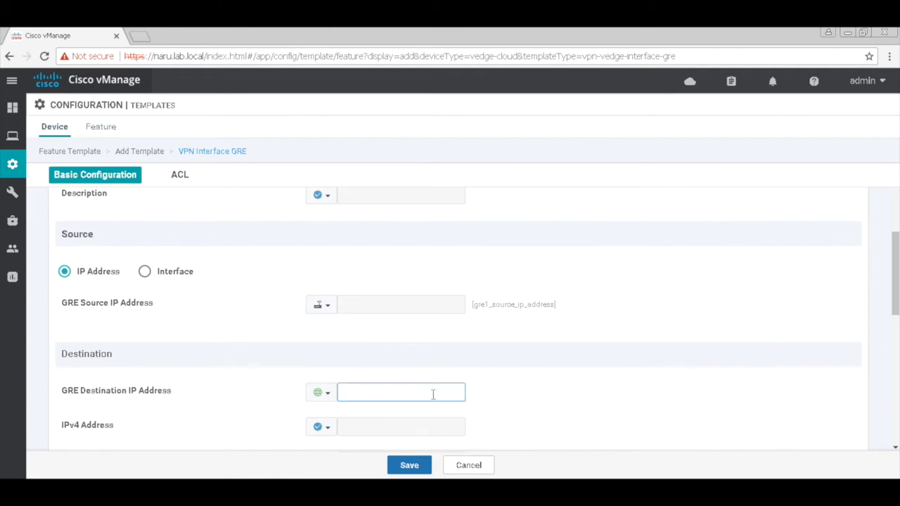
{"action": "type", "text": "192.168.62.2"}
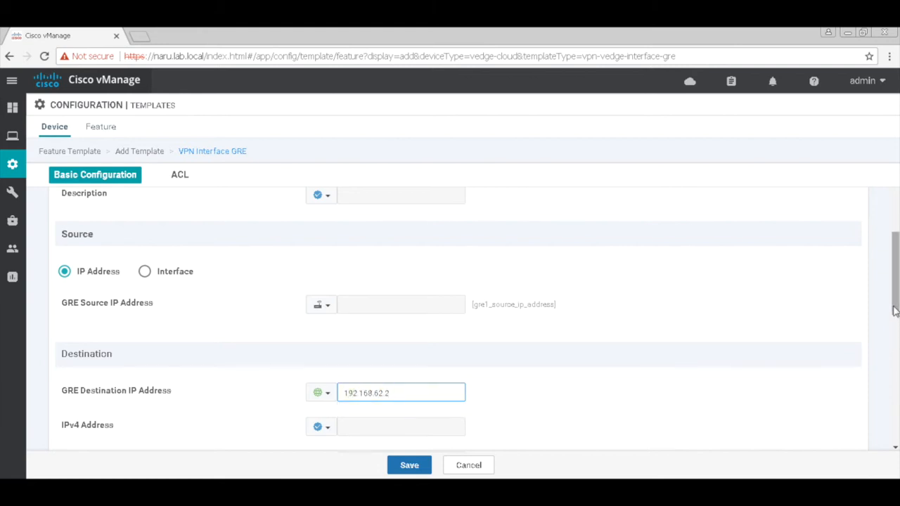
{"action": "scroll", "scroll_direction": "down", "scroll_amount": 3}
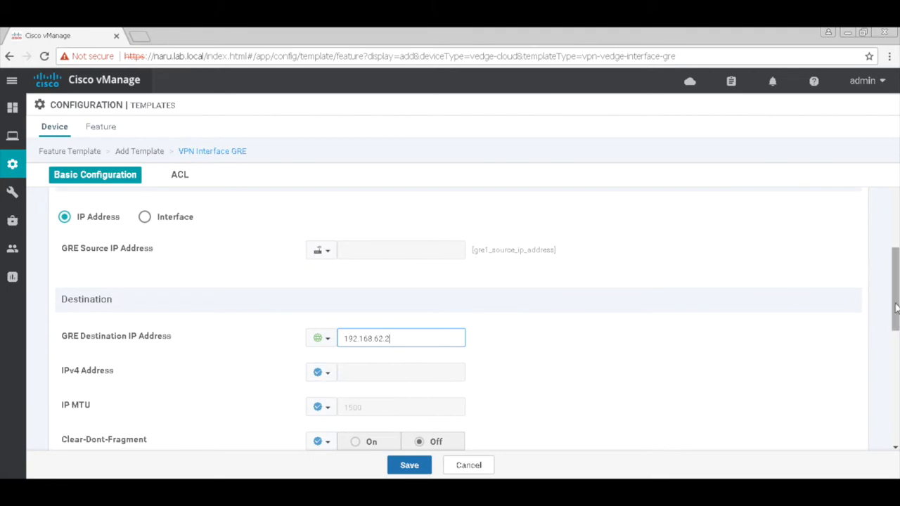
{"action": "scroll", "scroll_direction": "down", "scroll_amount": 3}
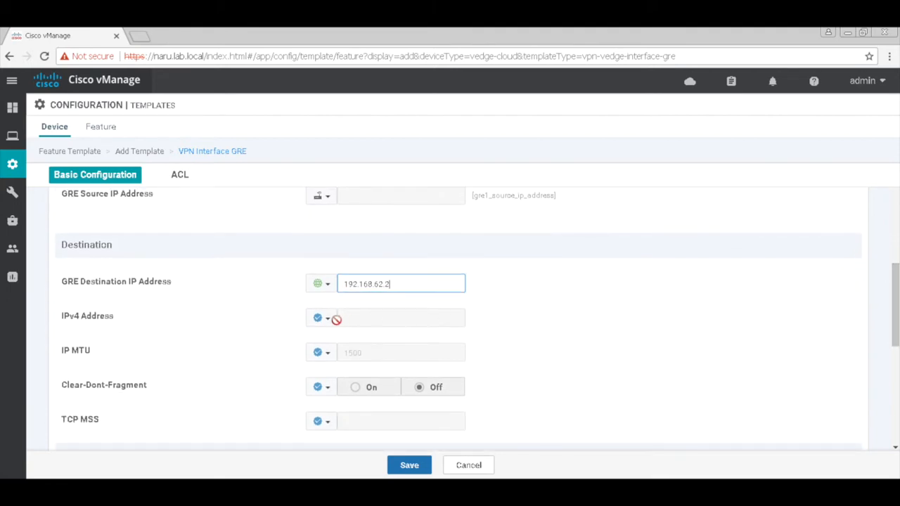
{"action": "left_click", "coordinate": [326, 318]}
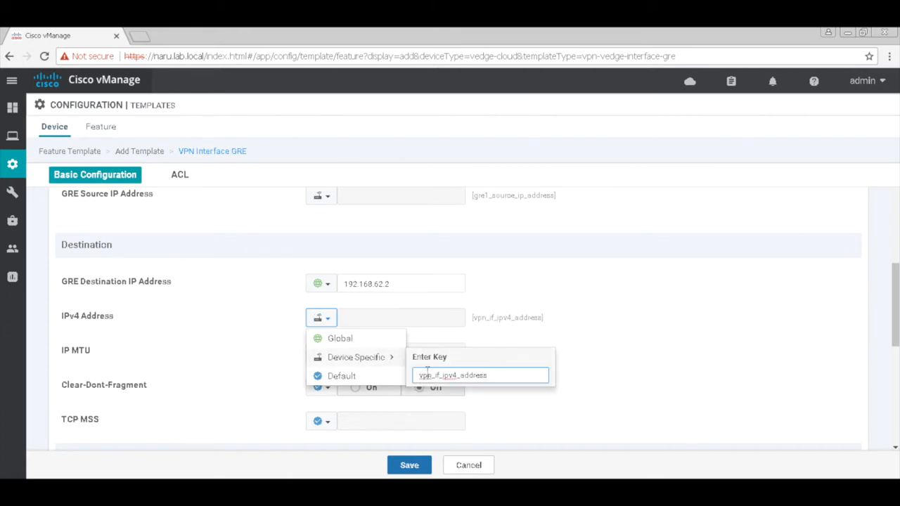
{"action": "type", "text": "gre1"}
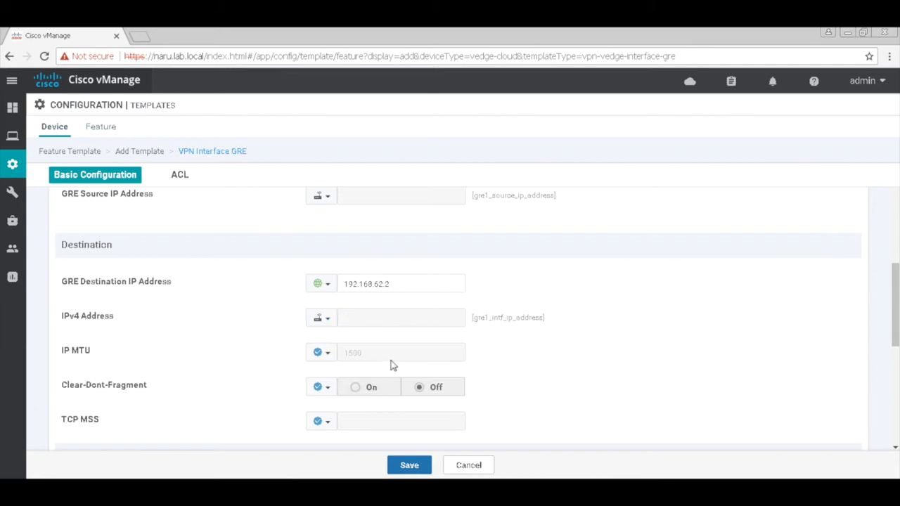
{"action": "mouse_move", "coordinate": [498, 382]}
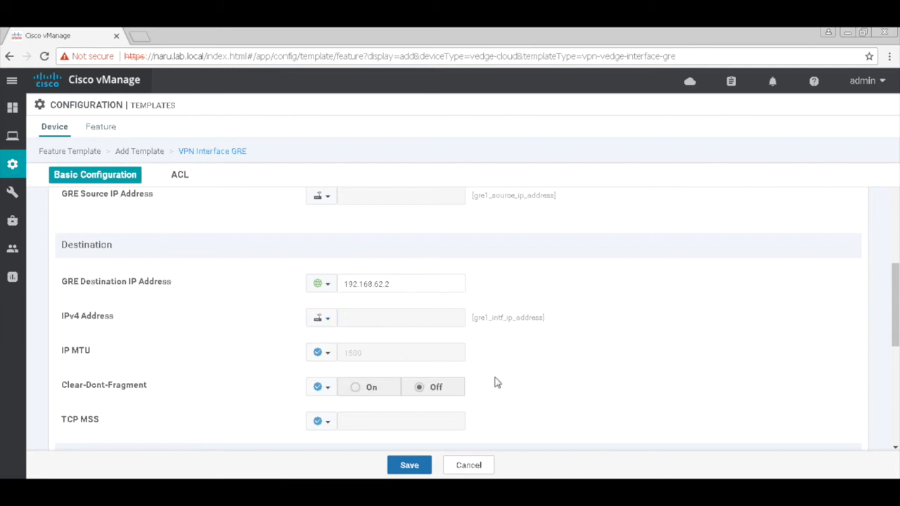
Save gre-intf-template into vedge-dia's VPN 0 and move to the Service VPN section.
{"action": "left_click", "coordinate": [180, 174]}
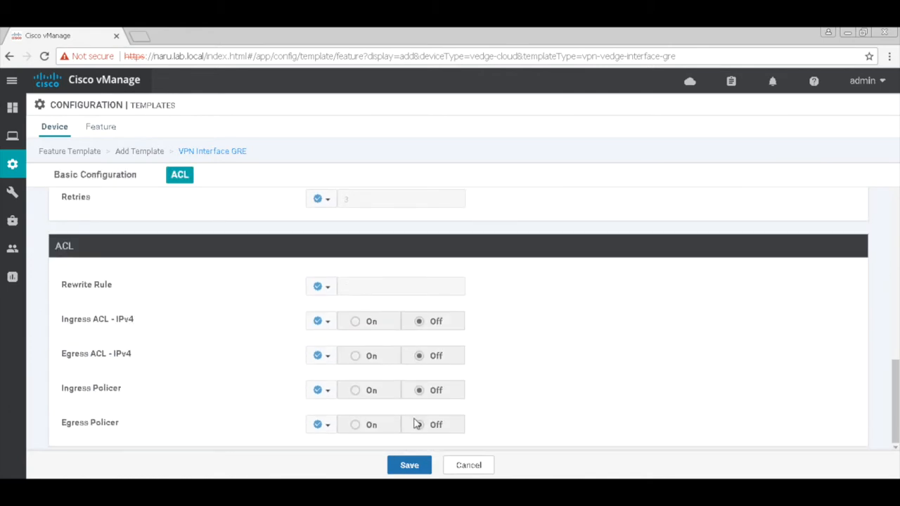
{"action": "mouse_move", "coordinate": [410, 464]}
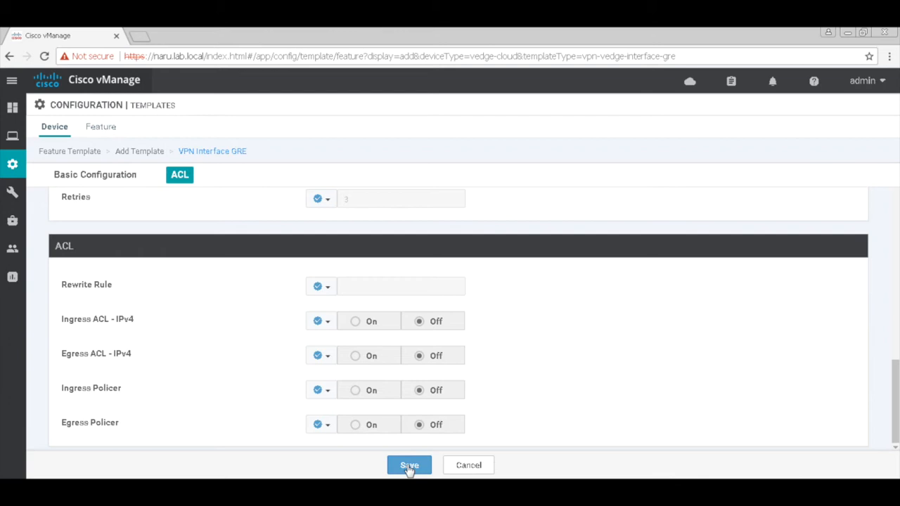
{"action": "left_click", "coordinate": [409, 464]}
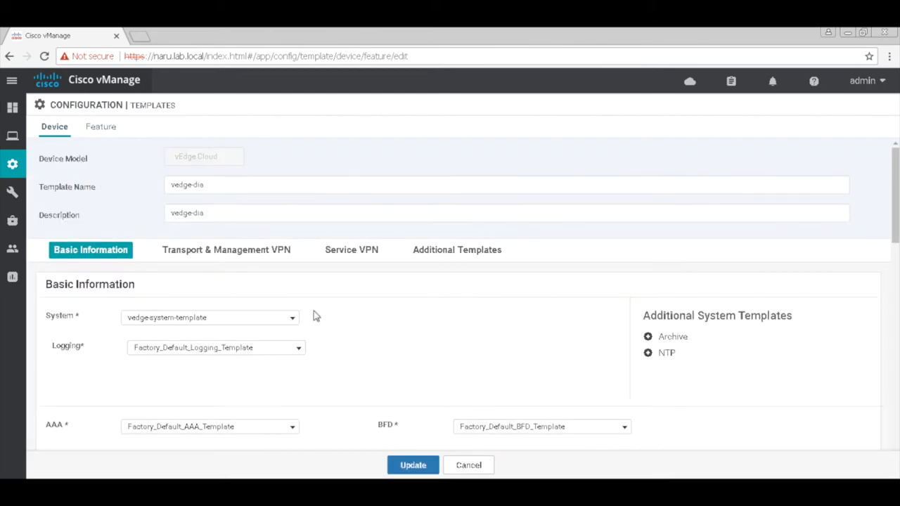
{"action": "left_click", "coordinate": [225, 250]}
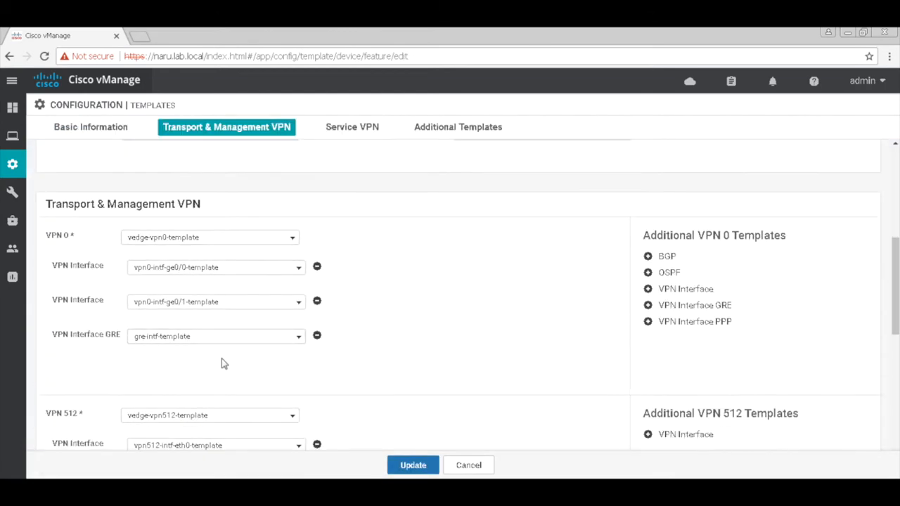
{"action": "left_click", "coordinate": [351, 127]}
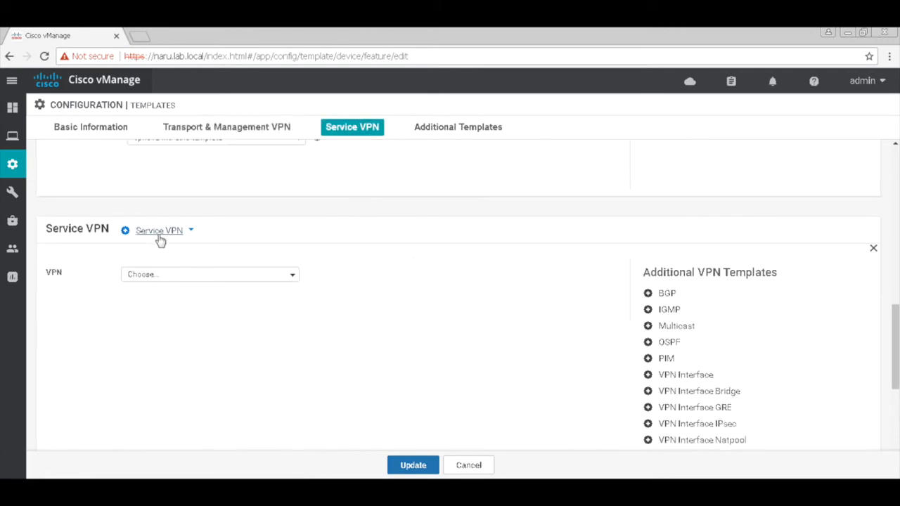
Create a new VPN feature template from vedge-dia's Service VPN dropdown.
{"action": "scroll", "scroll_direction": "down", "scroll_amount": 3}
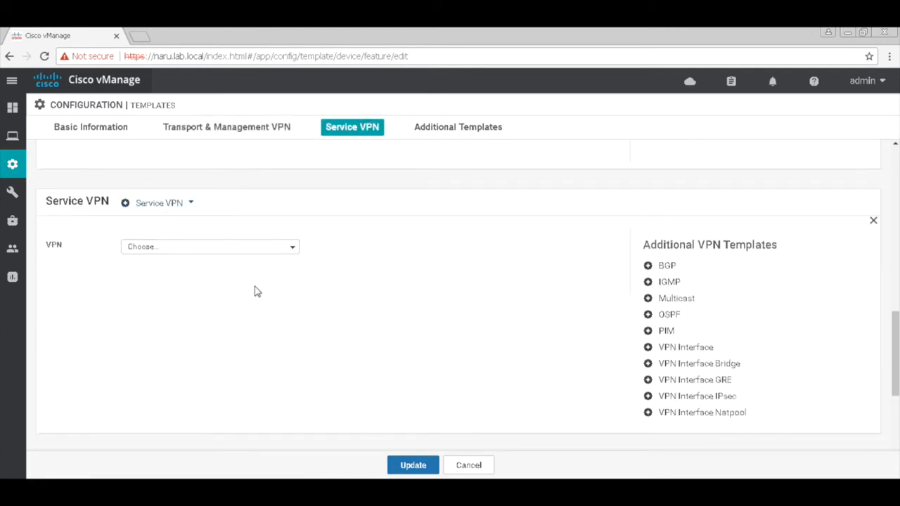
{"action": "left_click", "coordinate": [209, 246]}
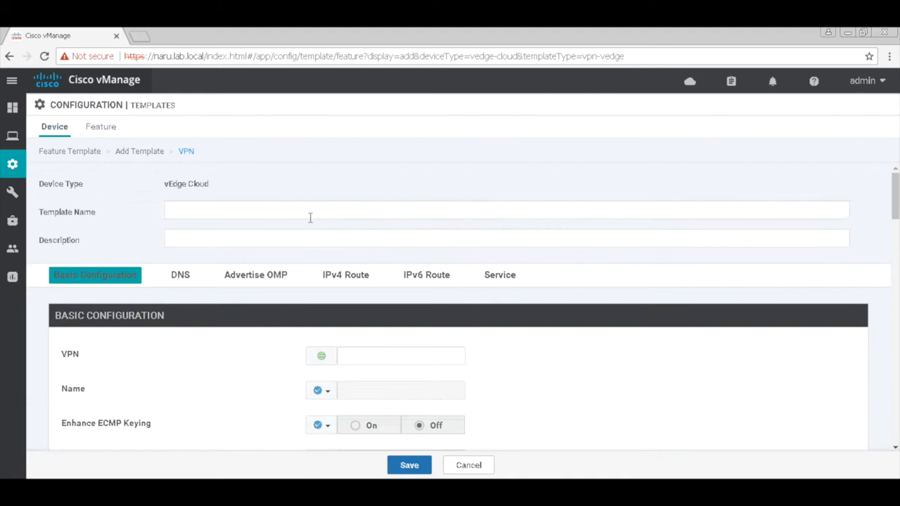
Name and describe the template vedge-lan-vpn-template and set VPN number 11.
{"action": "type", "text": "vedge-"}
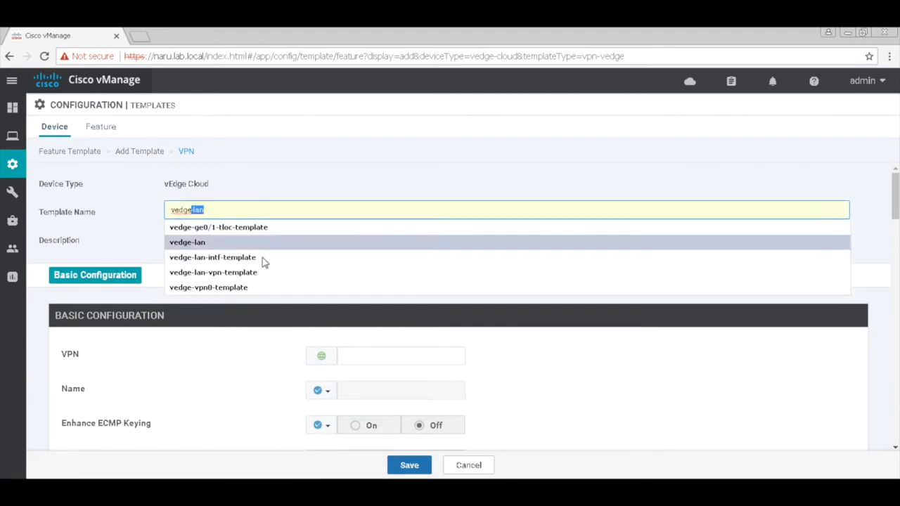
{"action": "left_click", "coordinate": [214, 273]}
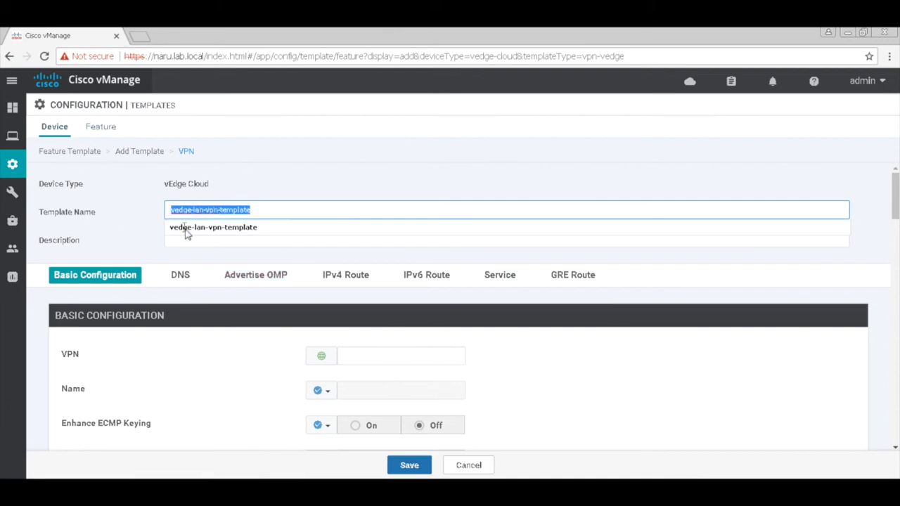
{"action": "left_click", "coordinate": [507, 238]}
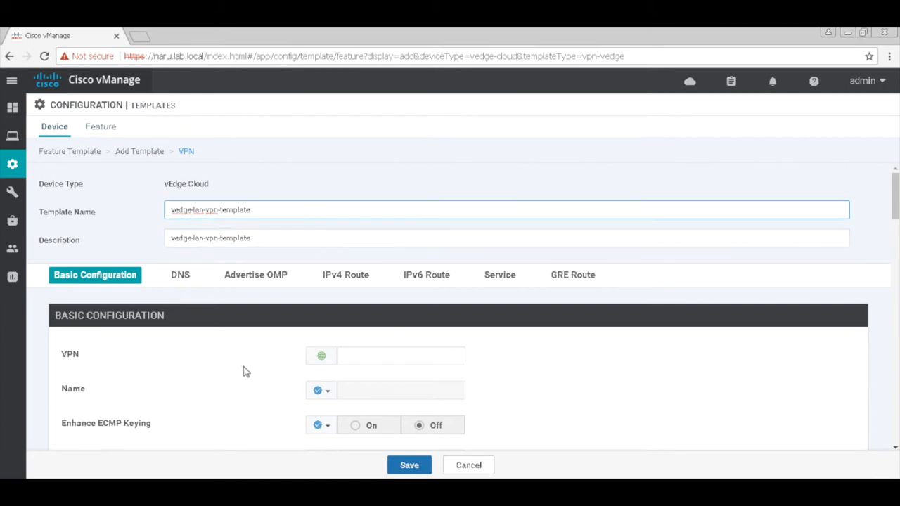
{"action": "left_click", "coordinate": [400, 356]}
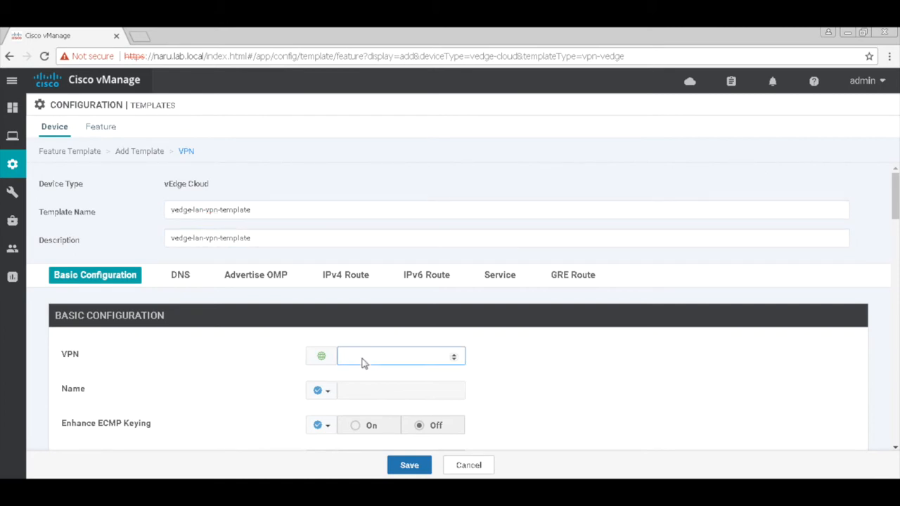
{"action": "type", "text": "11"}
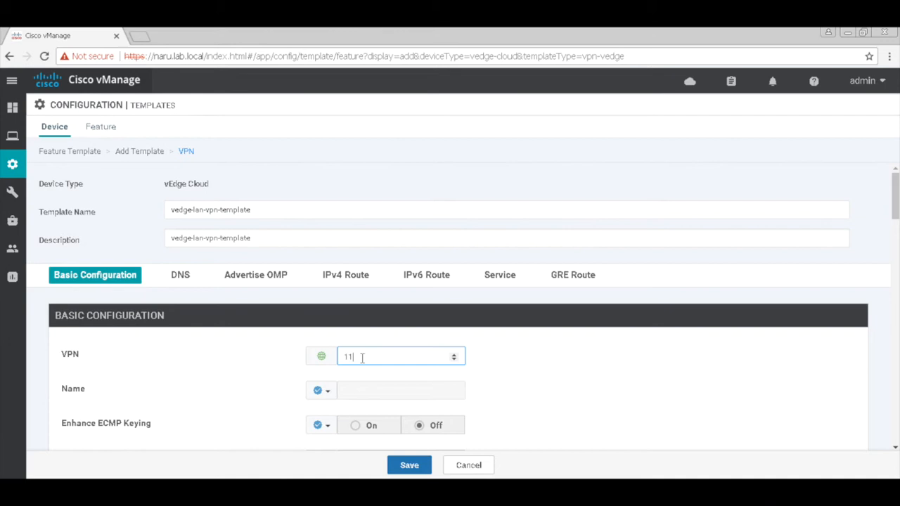
{"action": "mouse_move", "coordinate": [517, 398]}
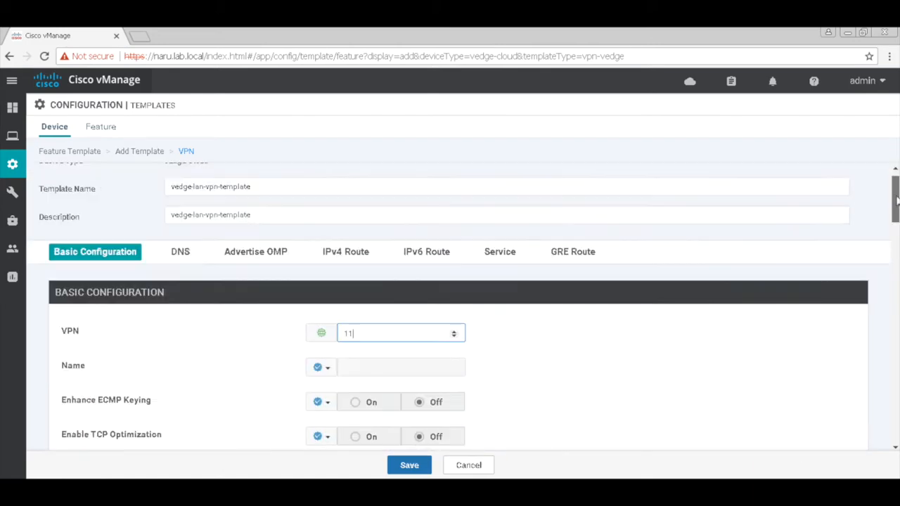
{"action": "left_click", "coordinate": [572, 250]}
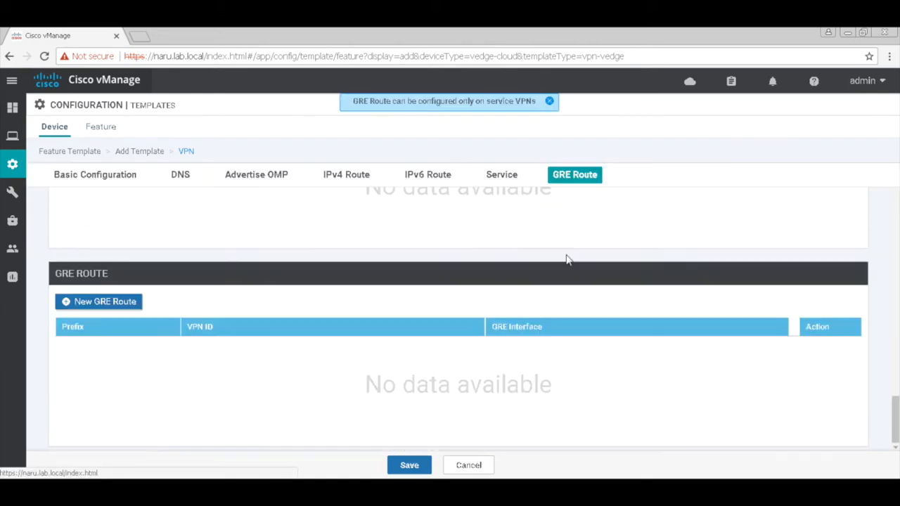
Add GRE route 0.0.0.0/0 in VPN 0 via gre1 and save vedge-lan-vpn-template.
{"action": "left_click", "coordinate": [500, 174]}
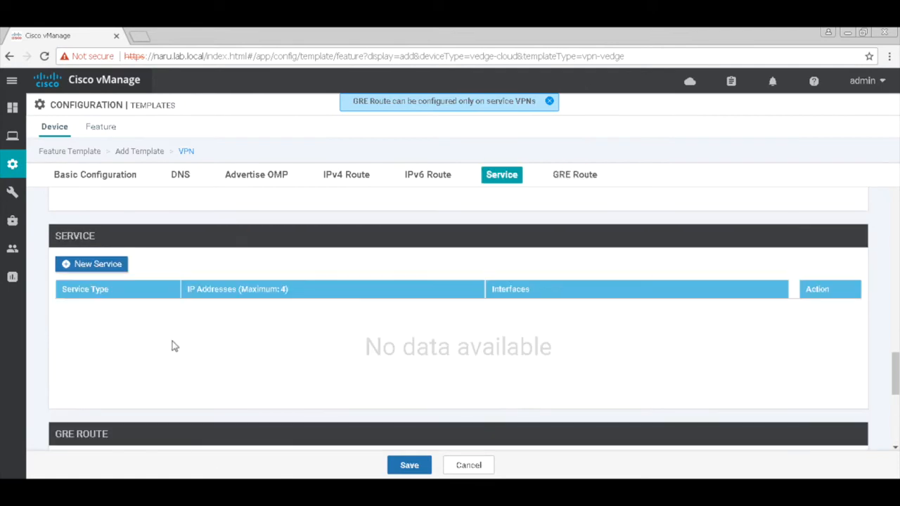
{"action": "scroll", "scroll_direction": "down", "scroll_amount": 3}
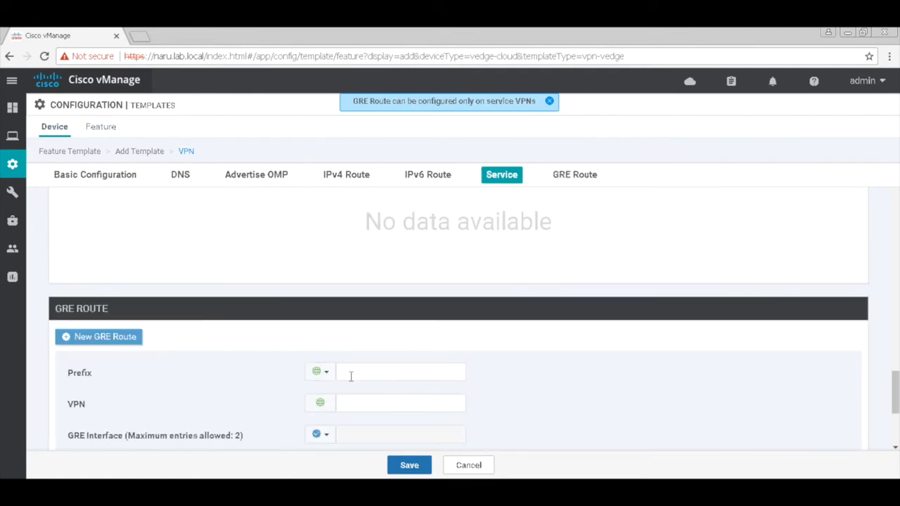
{"action": "type", "text": "0.0.0.0/0"}
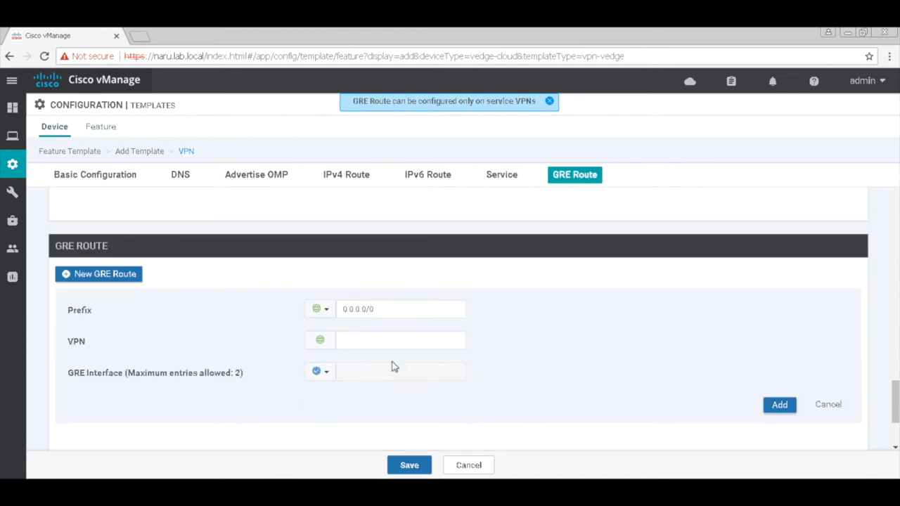
{"action": "left_click", "coordinate": [391, 342]}
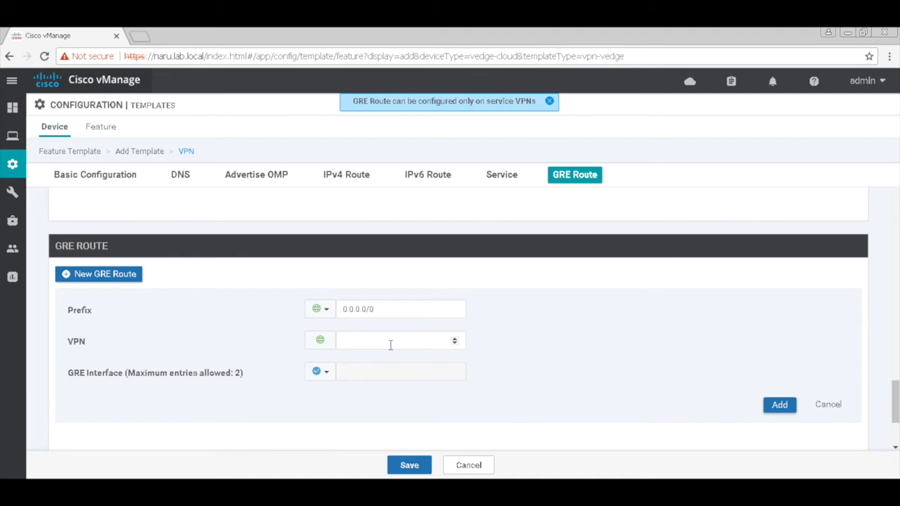
{"action": "left_click", "coordinate": [397, 340]}
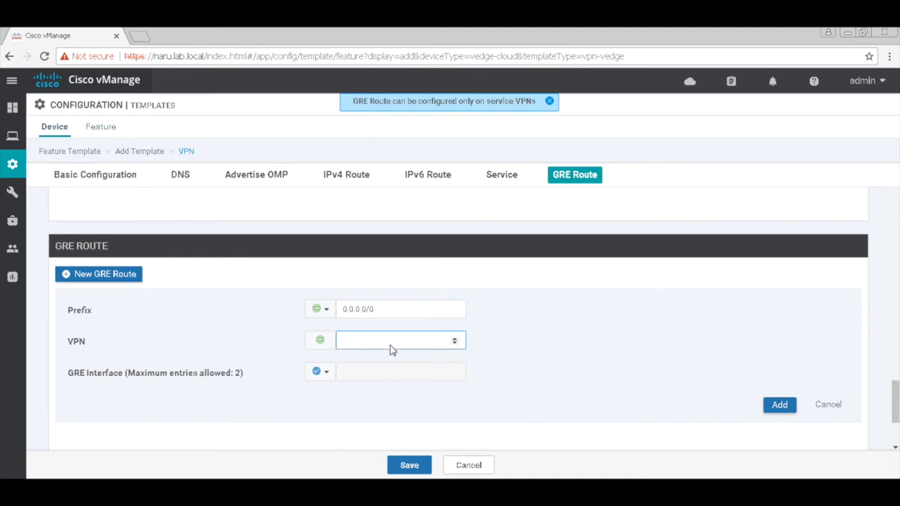
{"action": "left_click", "coordinate": [321, 372]}
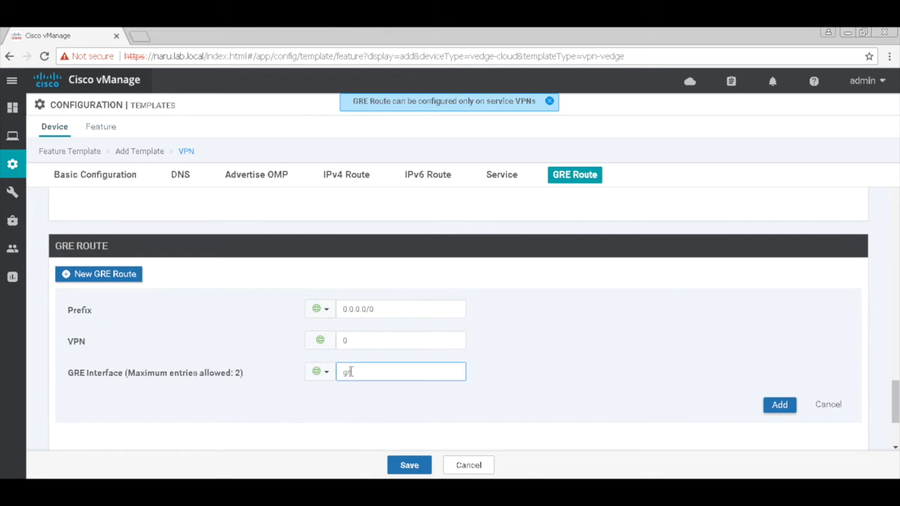
{"action": "type", "text": "gre1"}
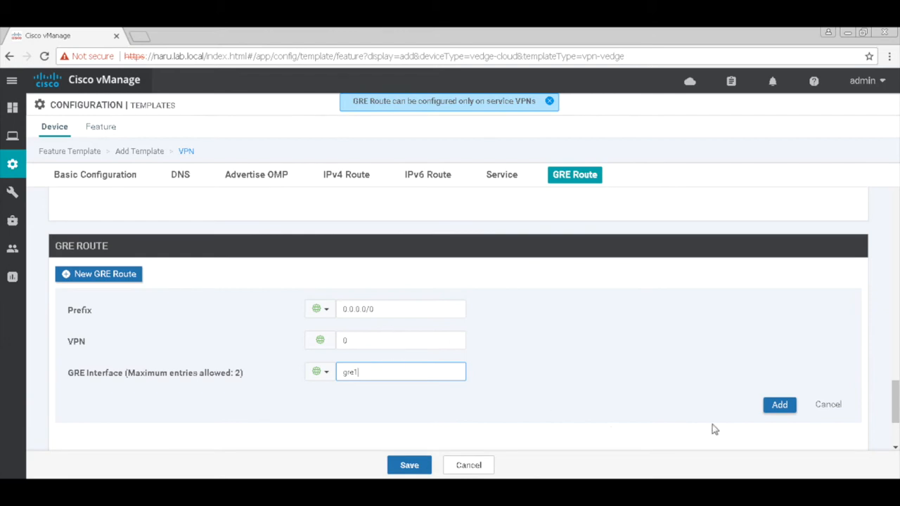
{"action": "left_click", "coordinate": [779, 405]}
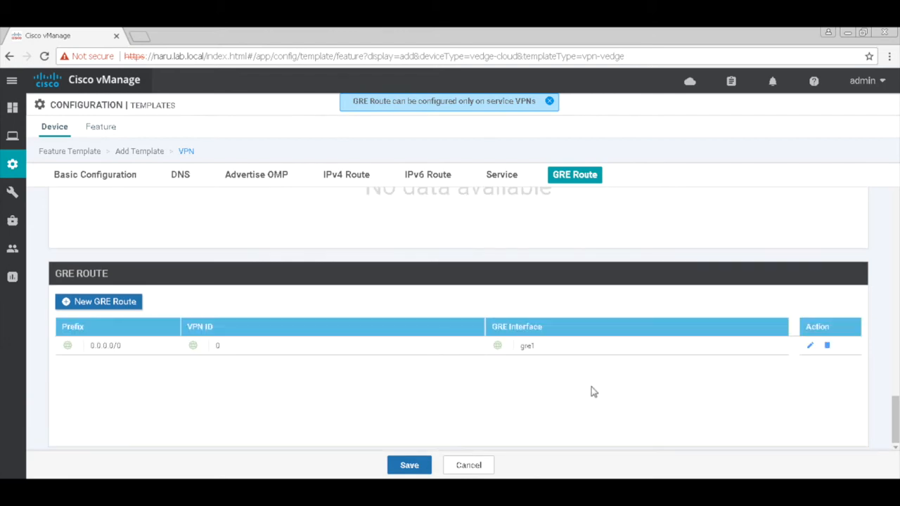
{"action": "mouse_move", "coordinate": [208, 371]}
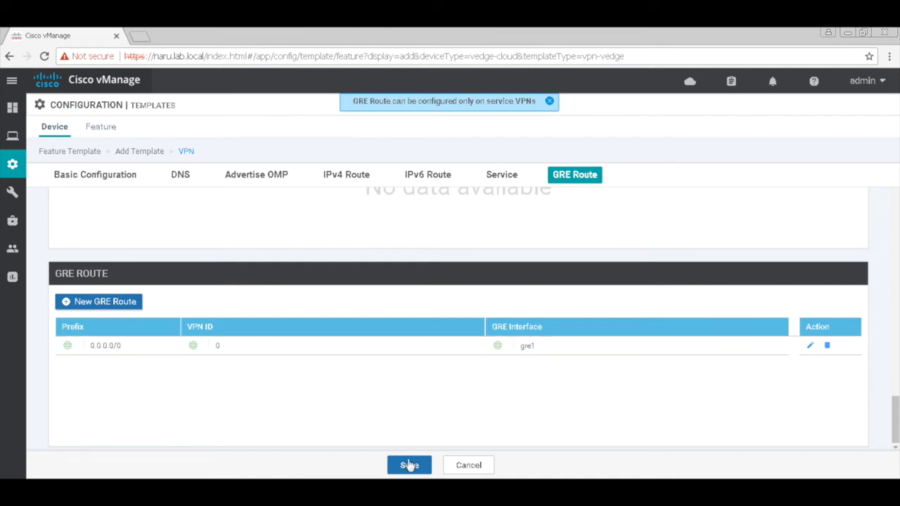
{"action": "left_click", "coordinate": [409, 464]}
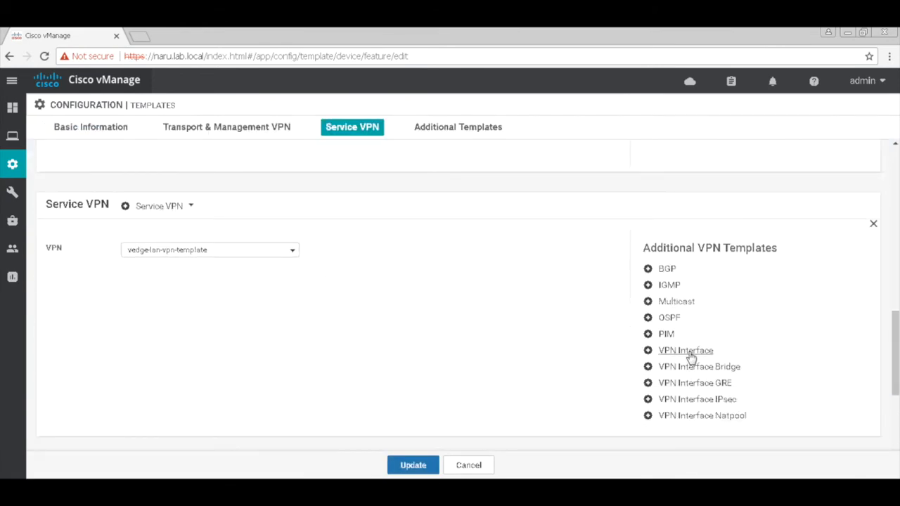
Create a new VPN Interface Ethernet template from the Service VPN's VPN Interface dropdown.
{"action": "left_click", "coordinate": [685, 350]}
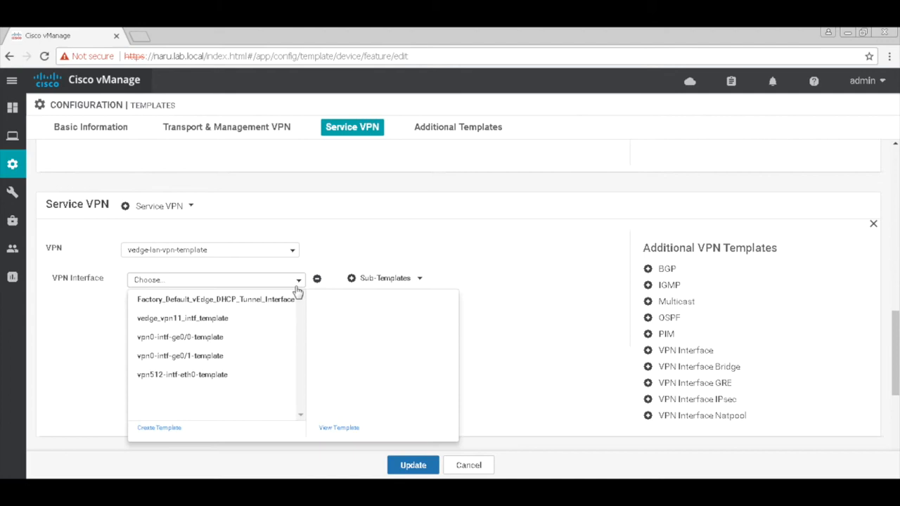
{"action": "left_click", "coordinate": [159, 427]}
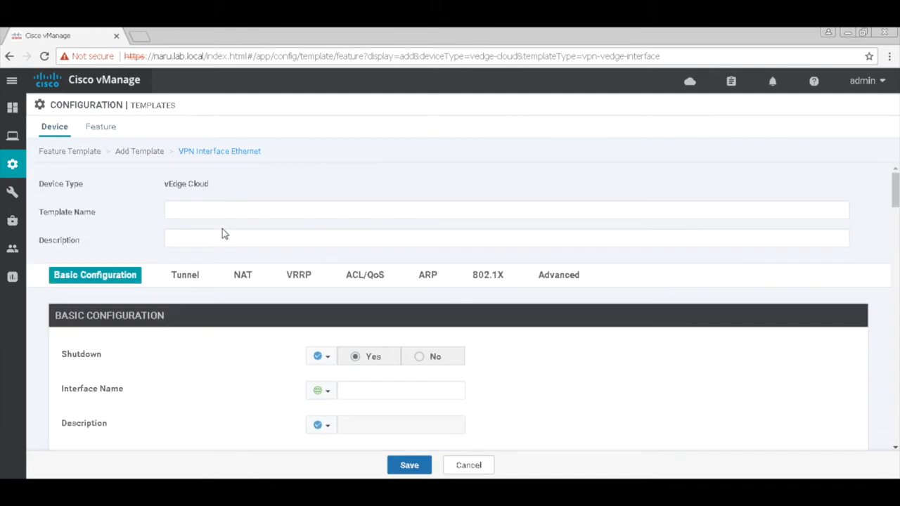
Name and describe the template vedge-lan-intf-template.
{"action": "type", "text": "vedge"}
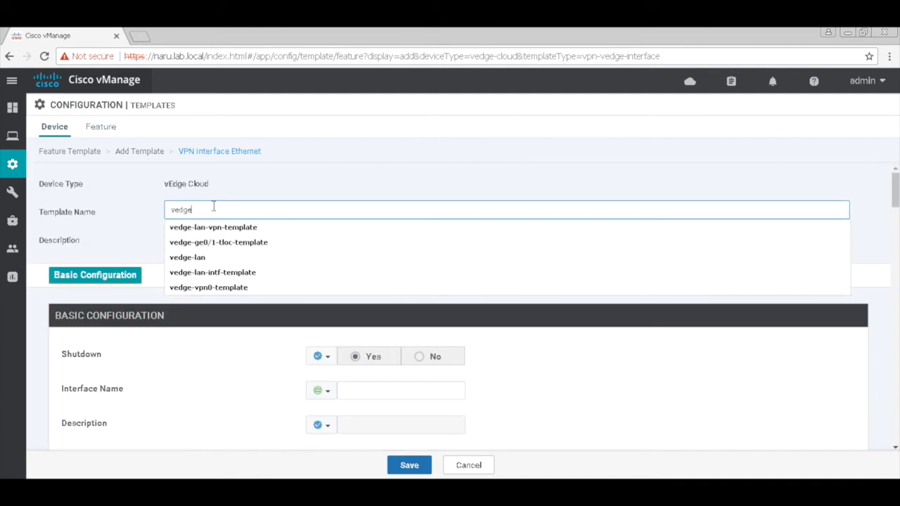
{"action": "left_click", "coordinate": [213, 273]}
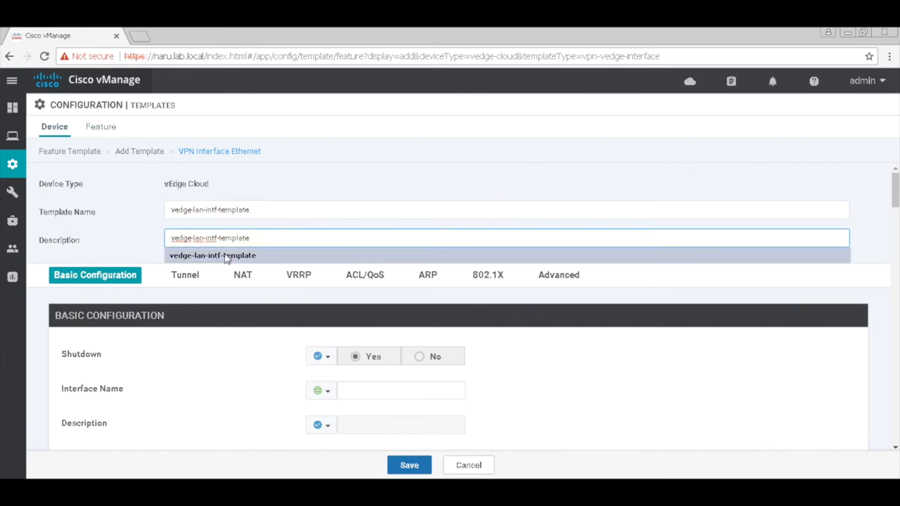
{"action": "left_click", "coordinate": [213, 256]}
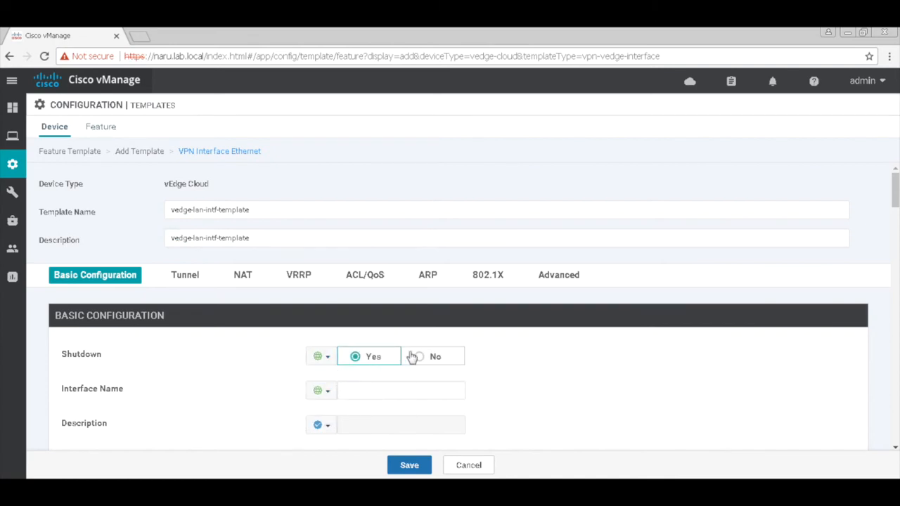
Set Shutdown to No and the interface name to ge0/2.
{"action": "left_click", "coordinate": [420, 358]}
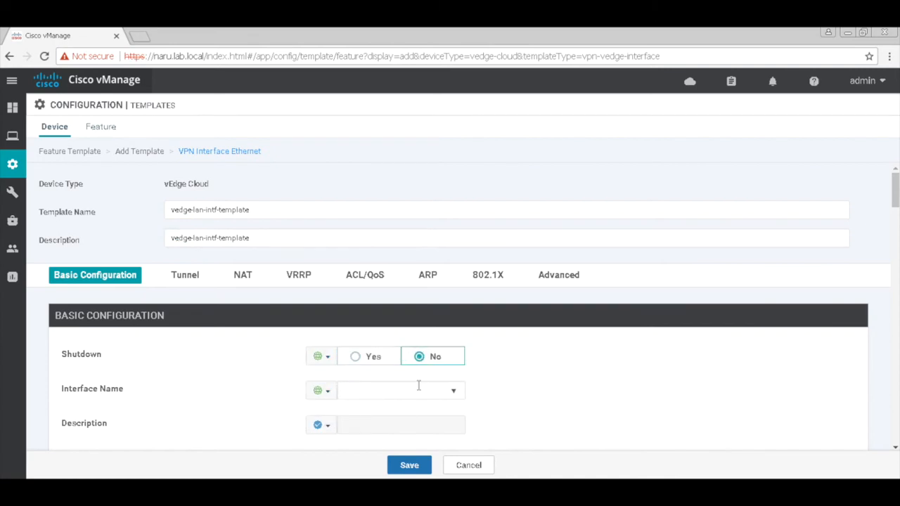
{"action": "type", "text": "ge0/2"}
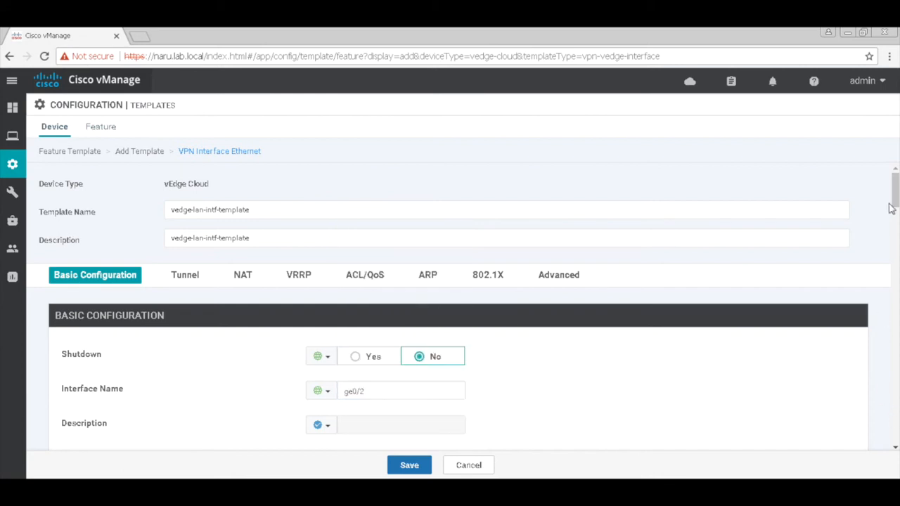
{"action": "scroll", "scroll_direction": "down", "scroll_amount": 3}
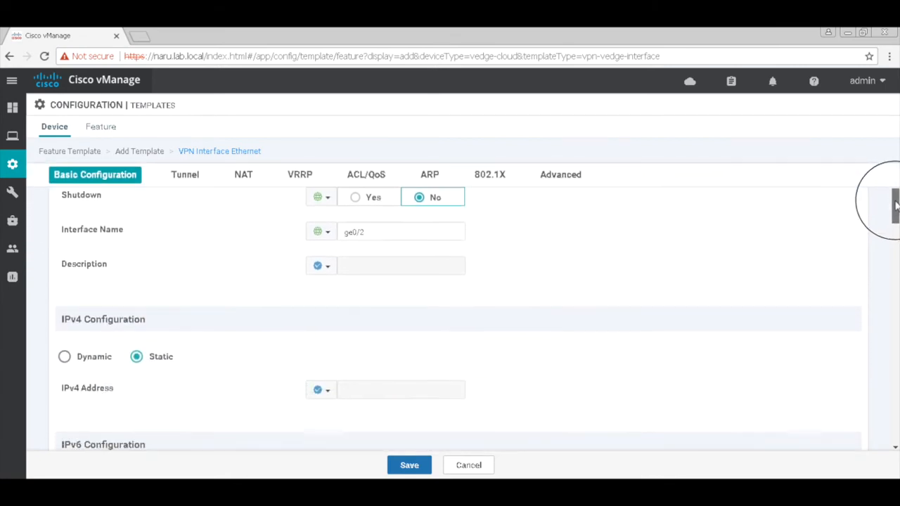
Make the IPv4 address device-specific with key vpn11_intf_ge0/2_ip_address.
{"action": "scroll", "scroll_direction": "down", "scroll_amount": 3}
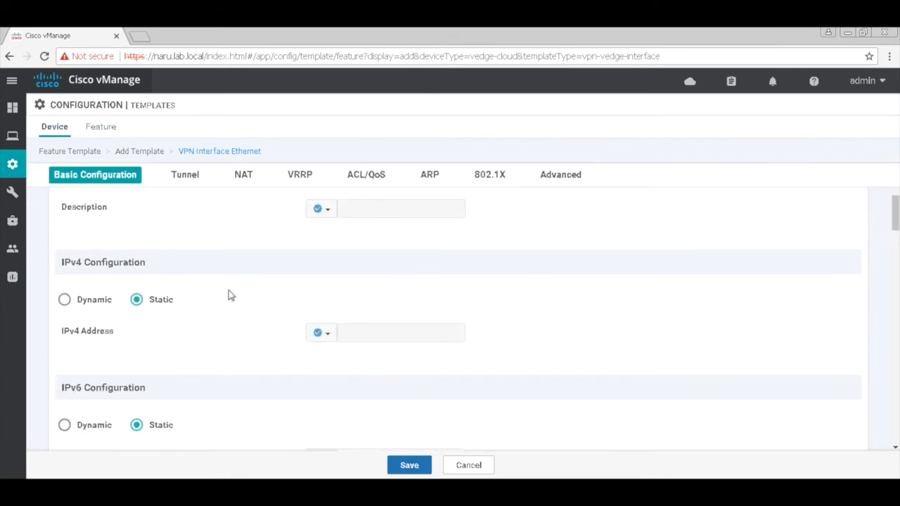
{"action": "left_click", "coordinate": [321, 332]}
{"action": "type", "text": "vpn11_"}
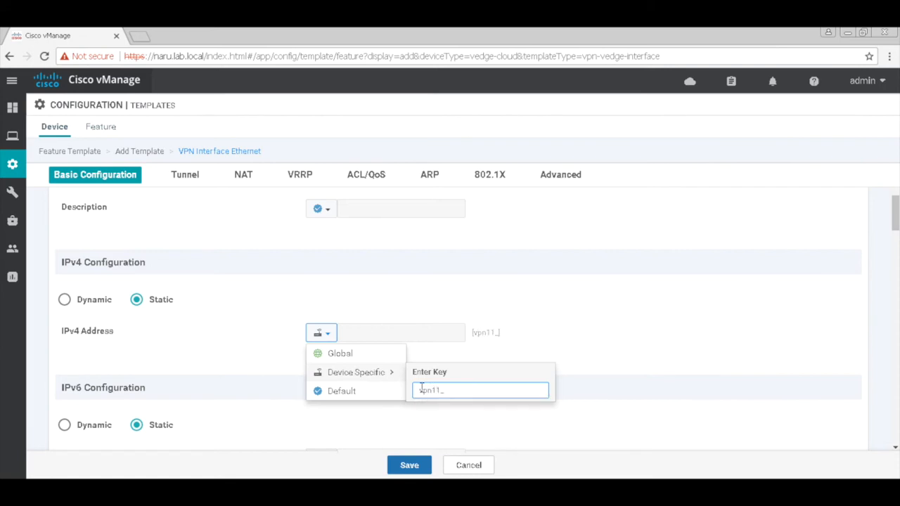
{"action": "type", "text": "intf_ge0/2_"}
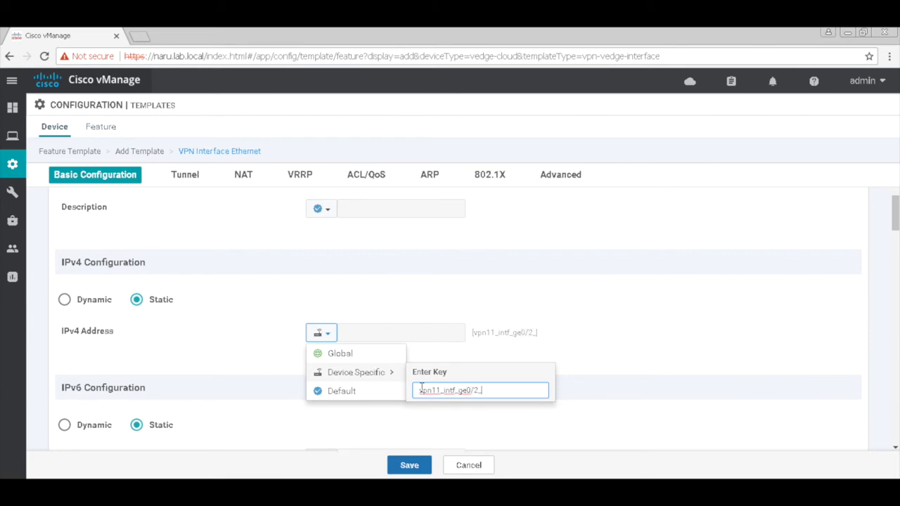
{"action": "type", "text": "ip_address"}
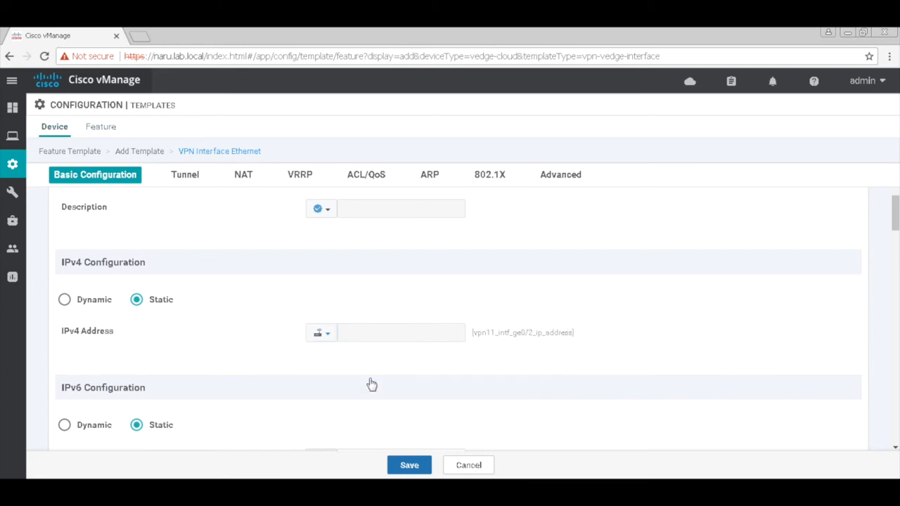
{"action": "mouse_move", "coordinate": [326, 385]}
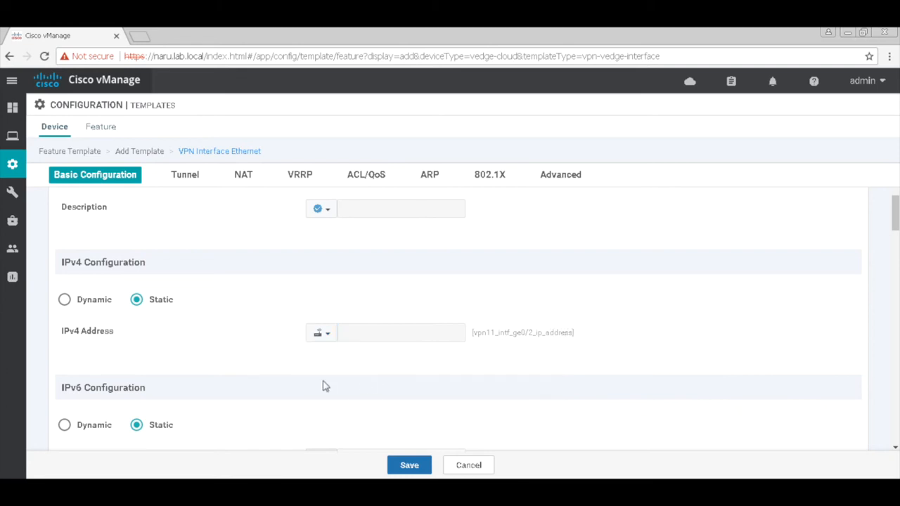
Save the template, select it under Service VPN, and update the device template.
{"action": "scroll", "scroll_direction": "down", "scroll_amount": 3}
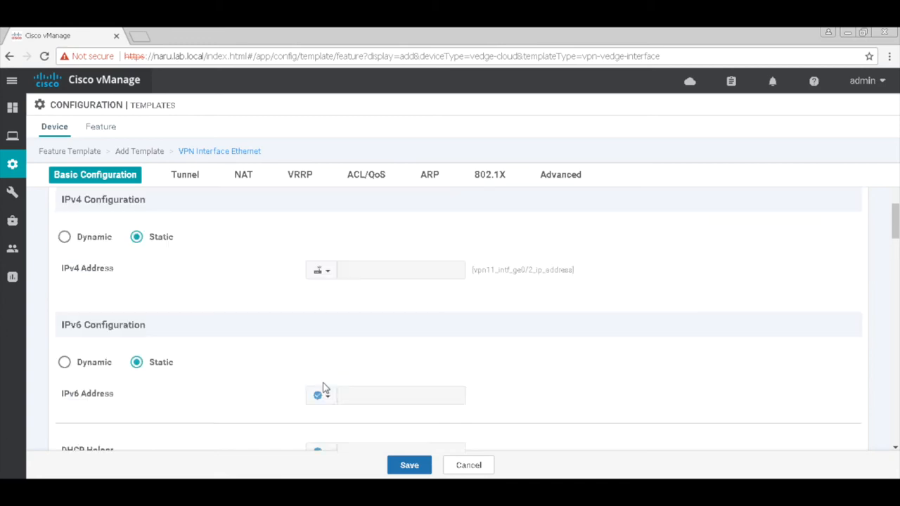
{"action": "scroll", "scroll_direction": "down", "scroll_amount": 3}
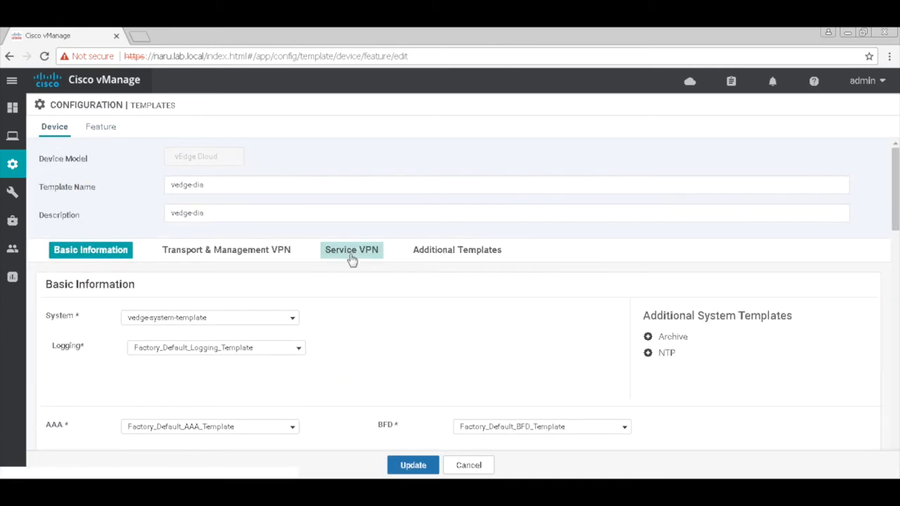
{"action": "left_click", "coordinate": [352, 250]}
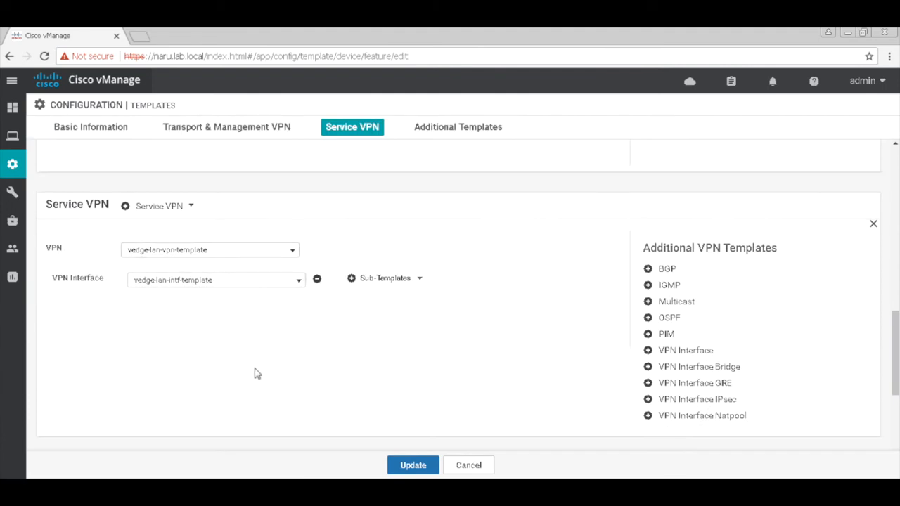
{"action": "mouse_move", "coordinate": [403, 457]}
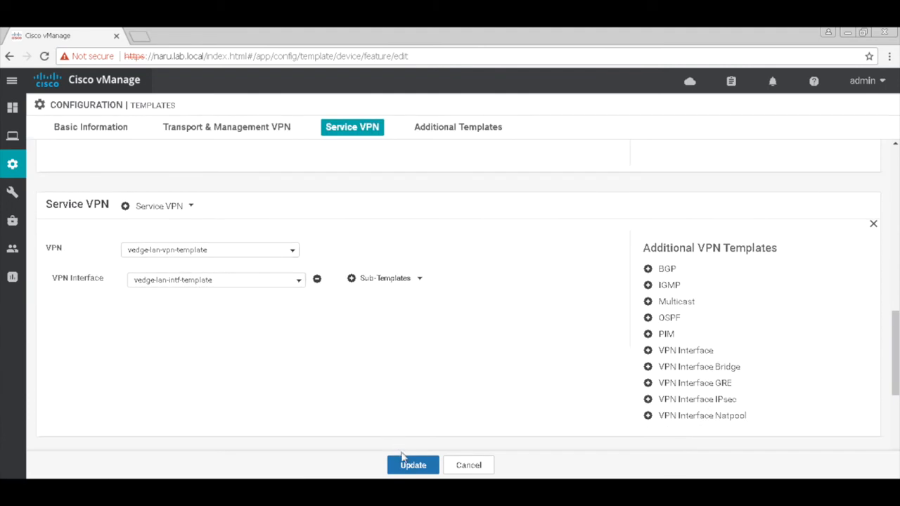
{"action": "left_click", "coordinate": [414, 464]}
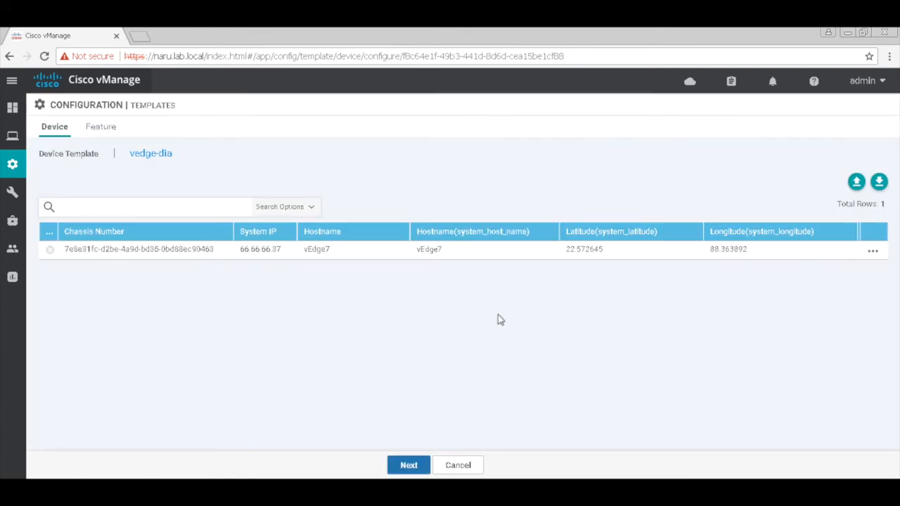
Edit vEdge7's device template variable values from the row's actions menu.
{"action": "left_click", "coordinate": [872, 250]}
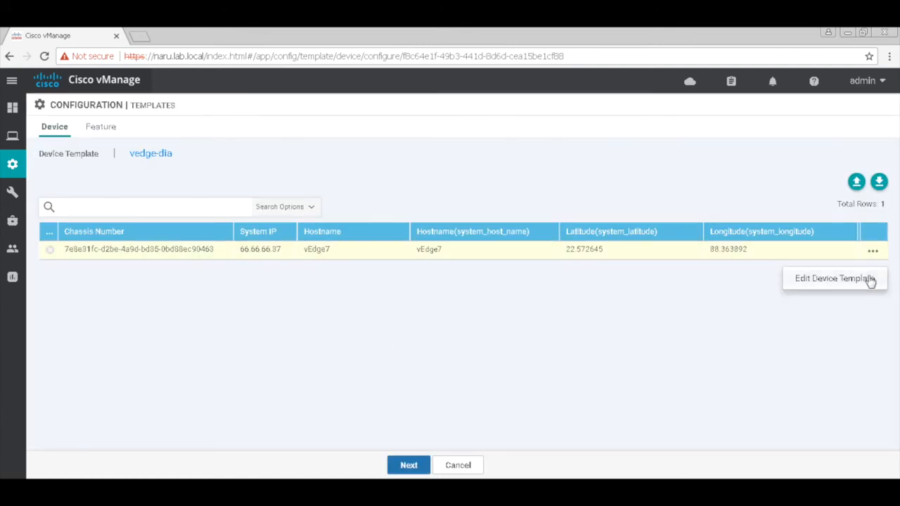
{"action": "left_click", "coordinate": [834, 278]}
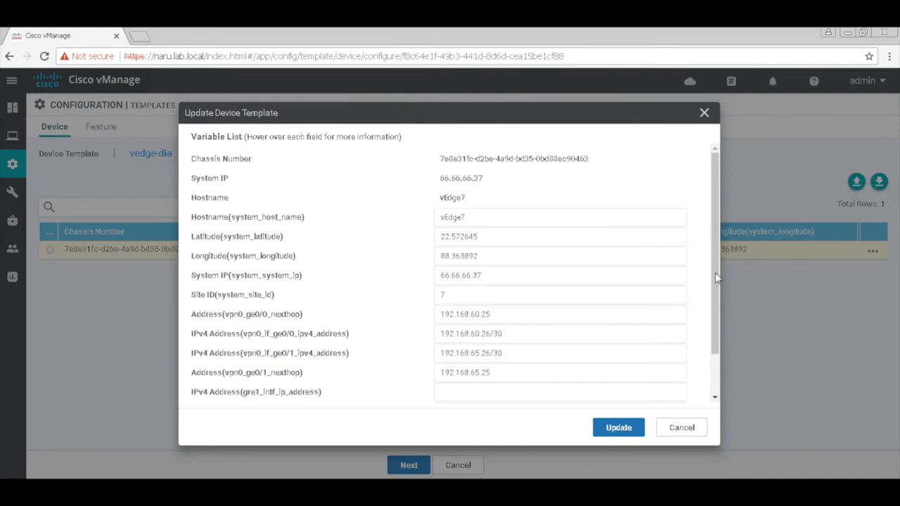
{"action": "scroll", "scroll_direction": "down", "scroll_amount": 3}
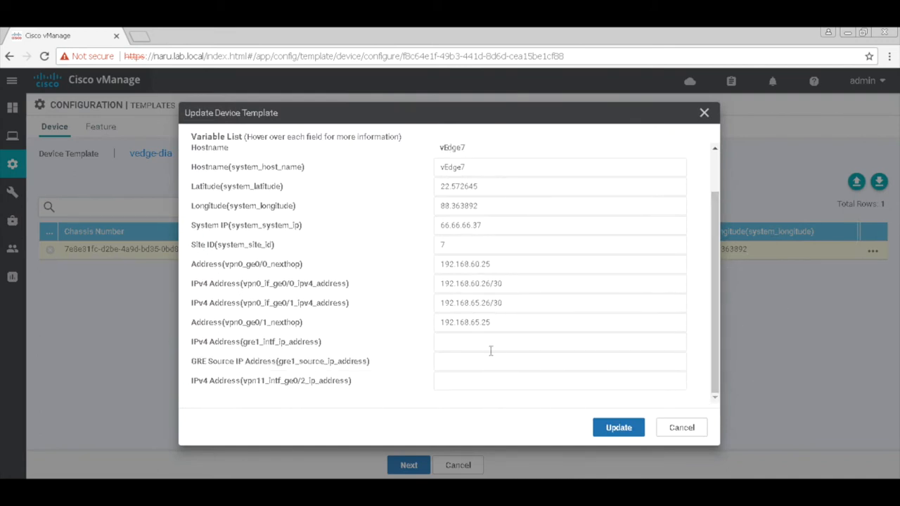
{"action": "mouse_move", "coordinate": [497, 346]}
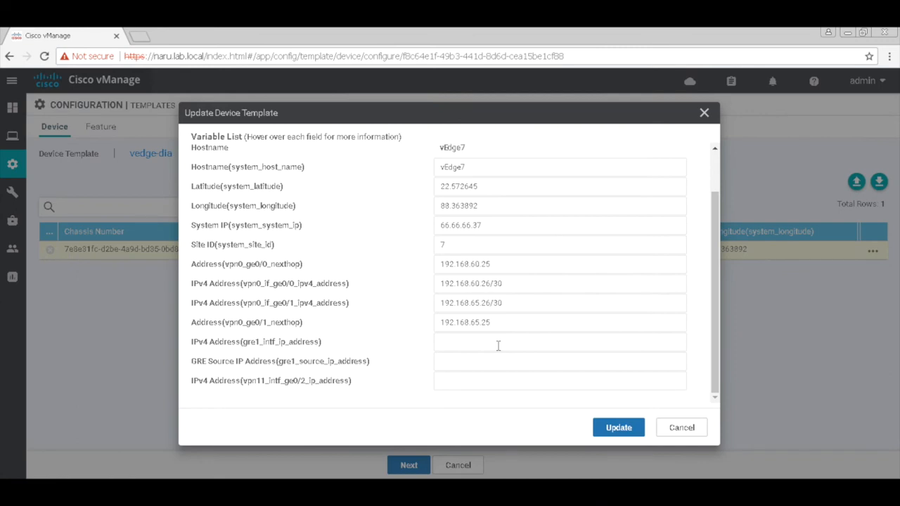
Set GRE interface 192.168.63.26/30, GRE source 192.168.60.26, ge0/2 192.168.57.1/24, and update.
{"action": "type", "text": "192"}
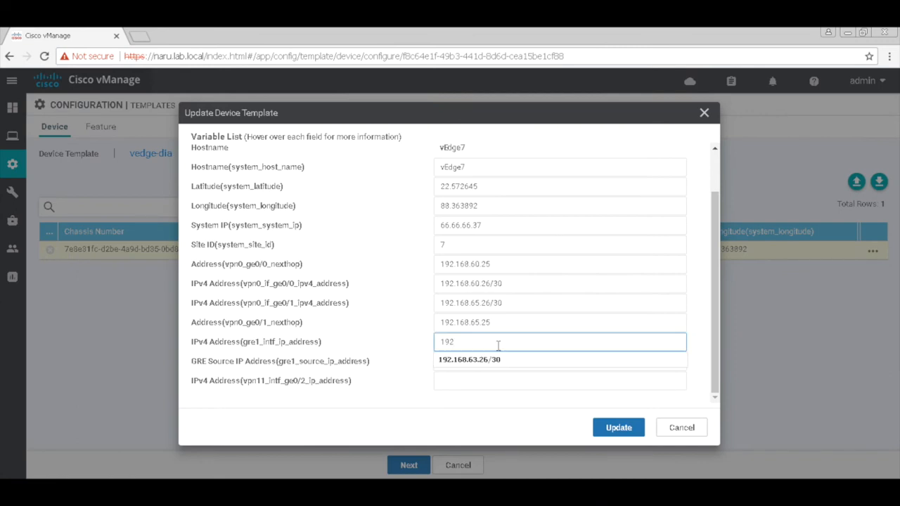
{"action": "type", "text": "192.168.63.26/30"}
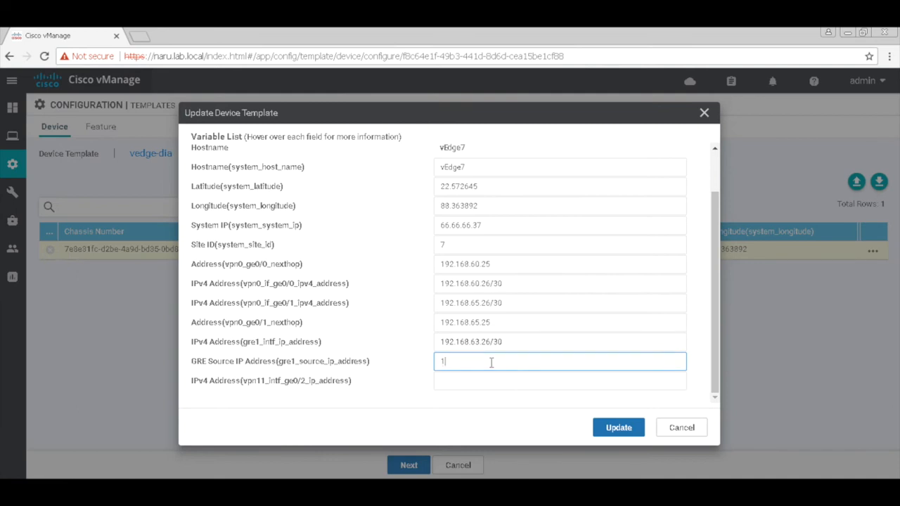
{"action": "type", "text": "192.168.60.26"}
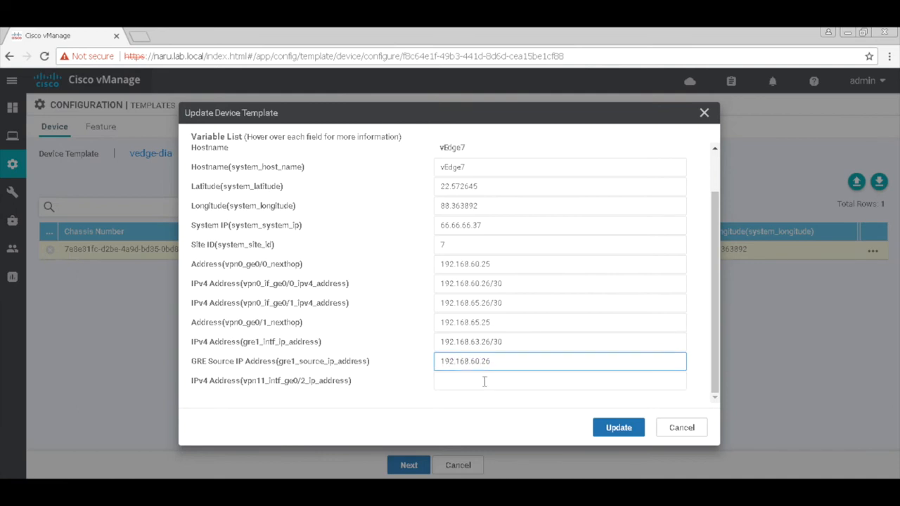
{"action": "type", "text": "192.168.57"}
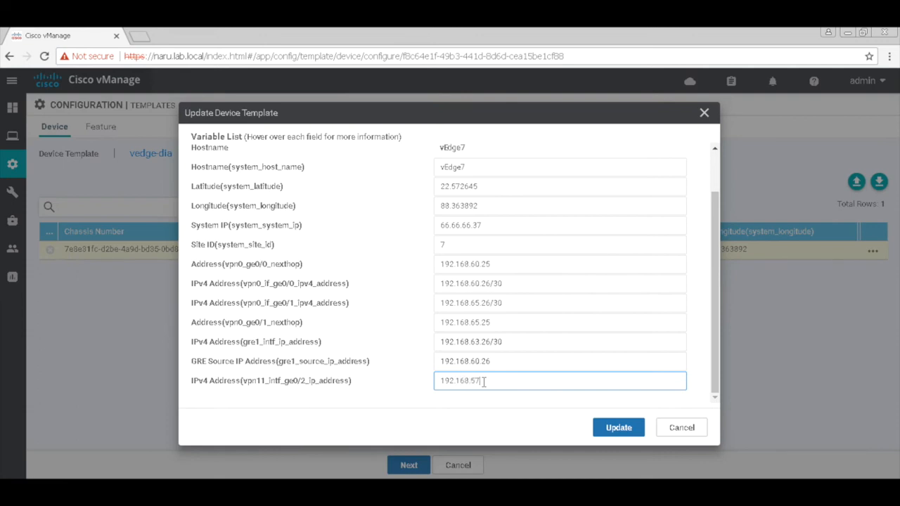
{"action": "type", "text": "/24"}
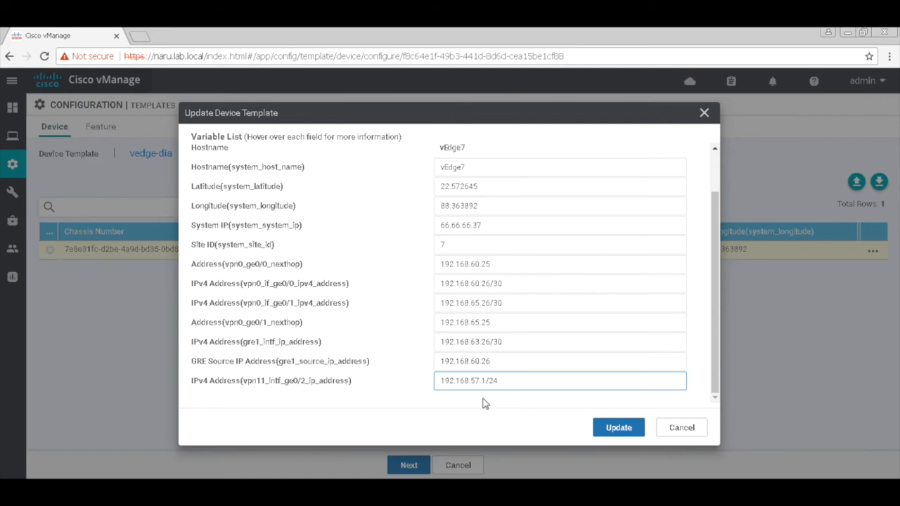
{"action": "mouse_move", "coordinate": [532, 410]}
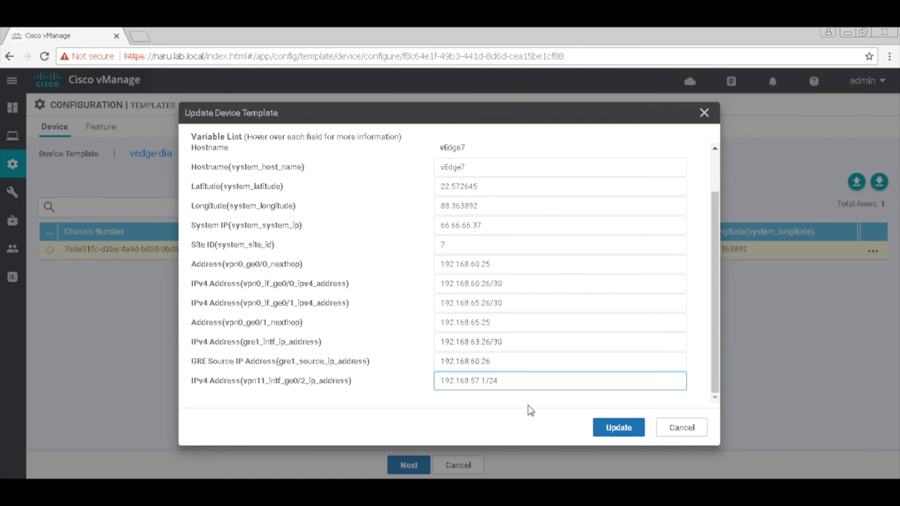
{"action": "left_click", "coordinate": [619, 428]}
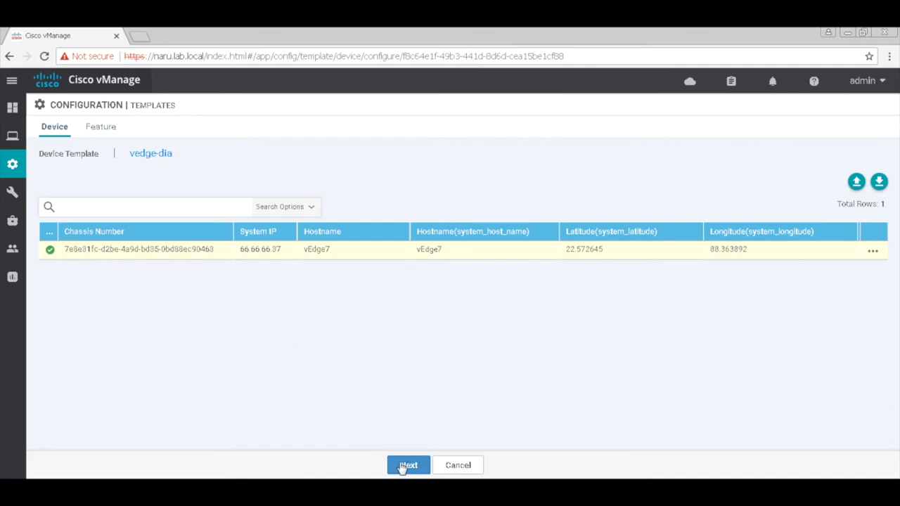
Push the template configuration to vEdge7 via Configure Devices, reaching validation success.
{"action": "left_click", "coordinate": [408, 464]}
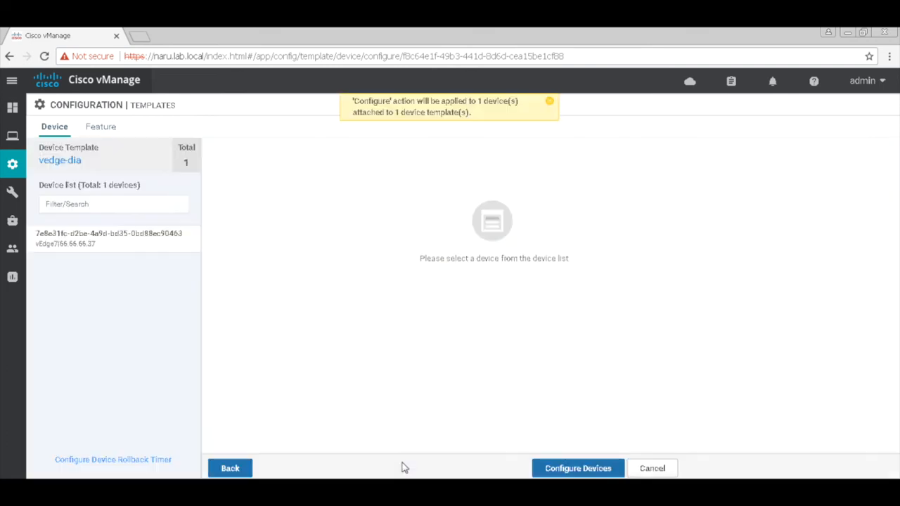
{"action": "left_click", "coordinate": [576, 468]}
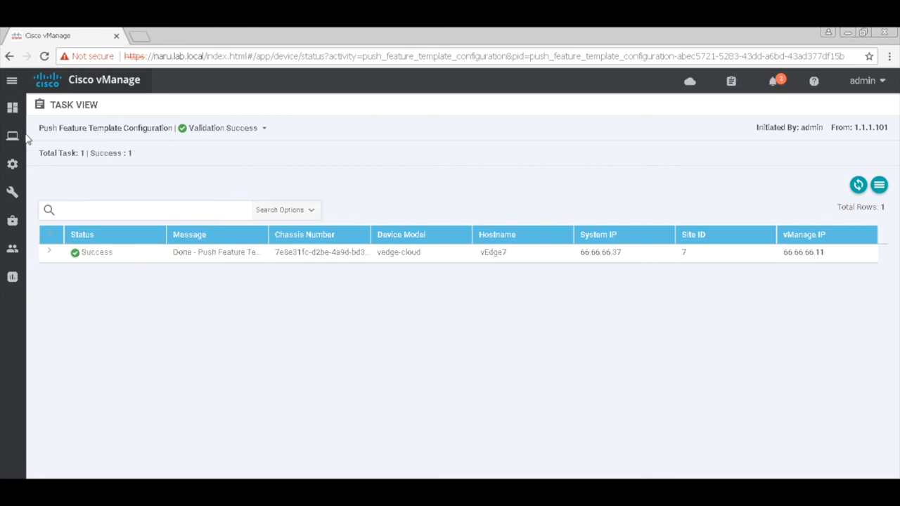
From Monitor > Network, reach vEdge7's Troubleshooting and launch Simulate Flows.
{"action": "left_click", "coordinate": [11, 107]}
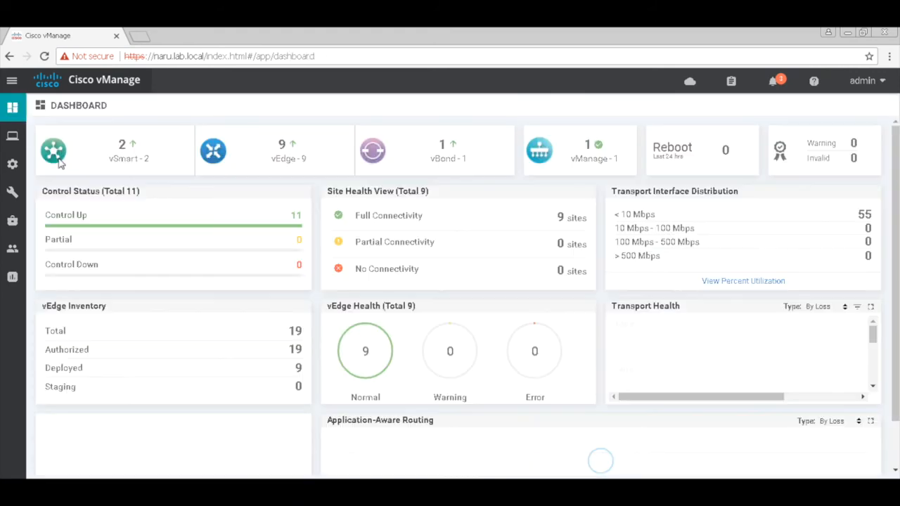
{"action": "left_click", "coordinate": [13, 135]}
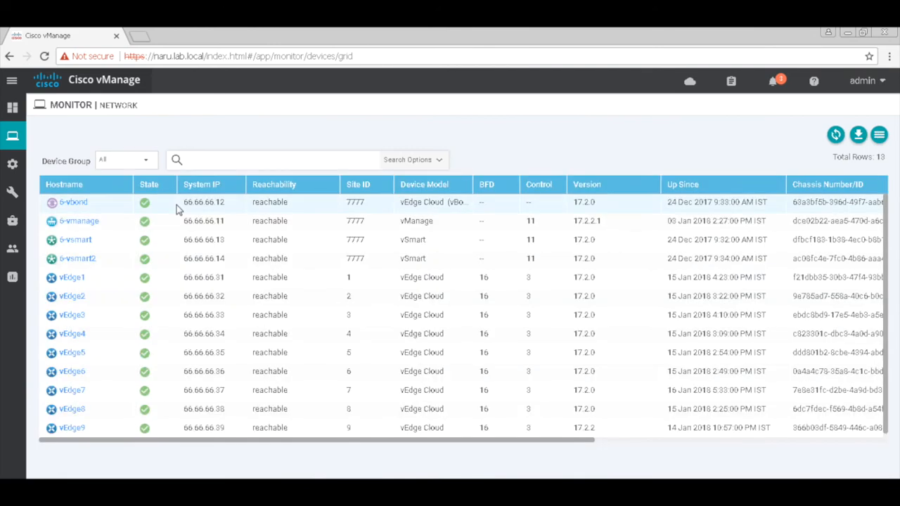
{"action": "mouse_move", "coordinate": [70, 397]}
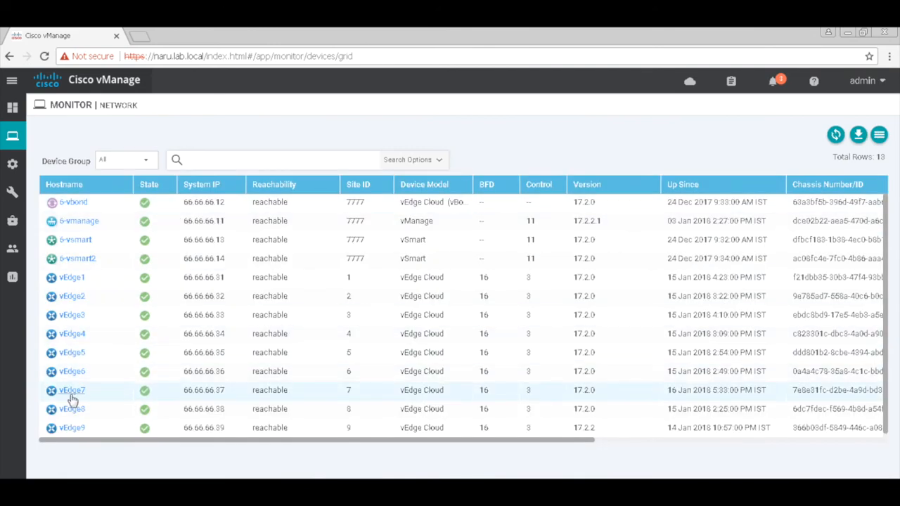
{"action": "left_click", "coordinate": [72, 391]}
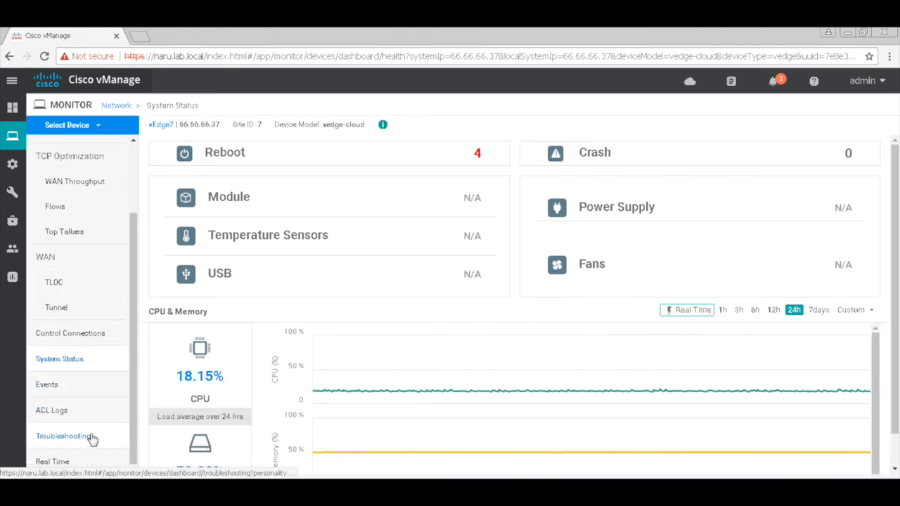
{"action": "left_click", "coordinate": [62, 436]}
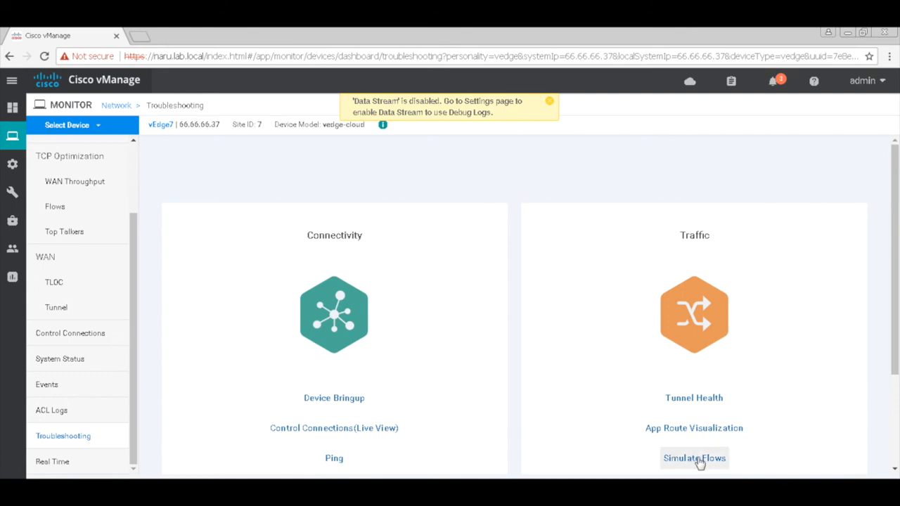
{"action": "left_click", "coordinate": [695, 459]}
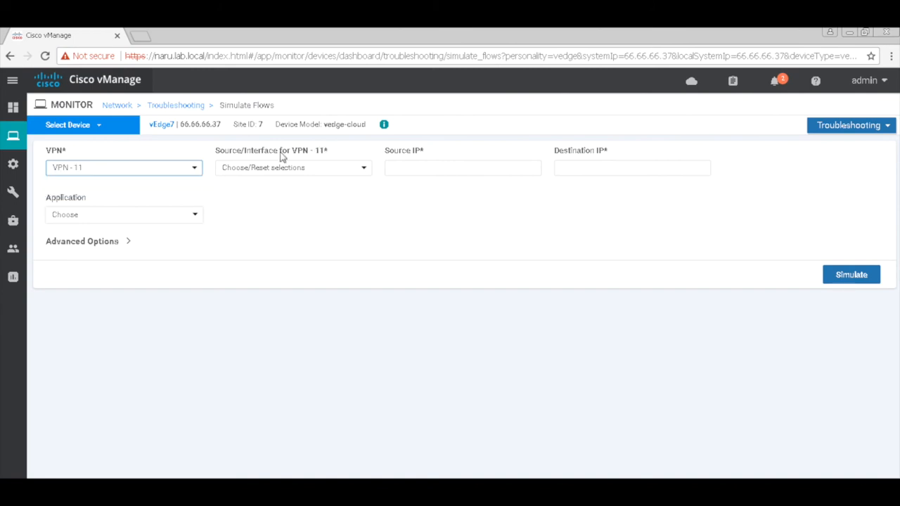
Simulate a flow from ge0/2 to 8.8.8.8, which exits via Service GRE.
{"action": "left_click", "coordinate": [292, 167]}
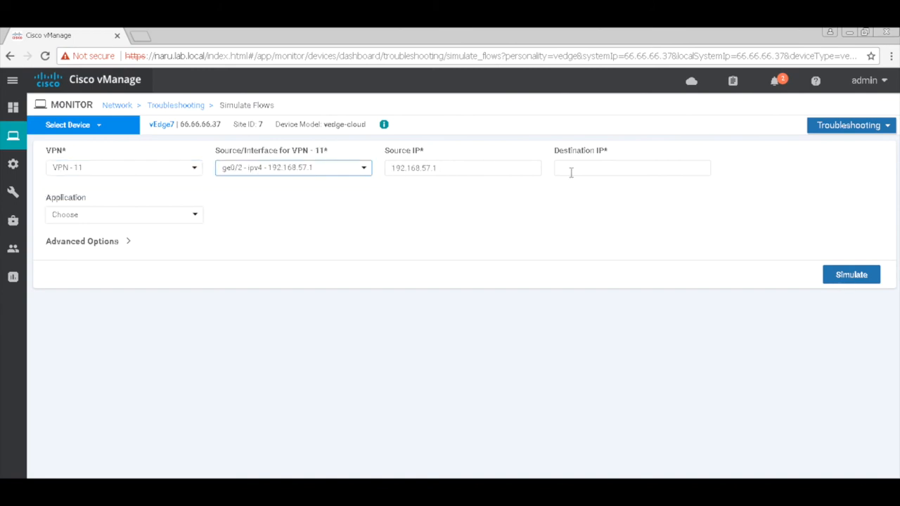
{"action": "left_click", "coordinate": [631, 167]}
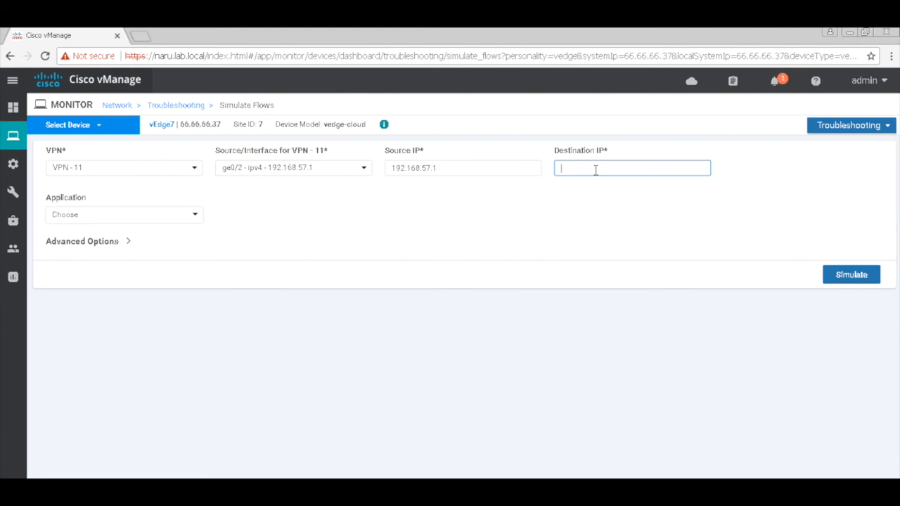
{"action": "type", "text": "8.8.8.8"}
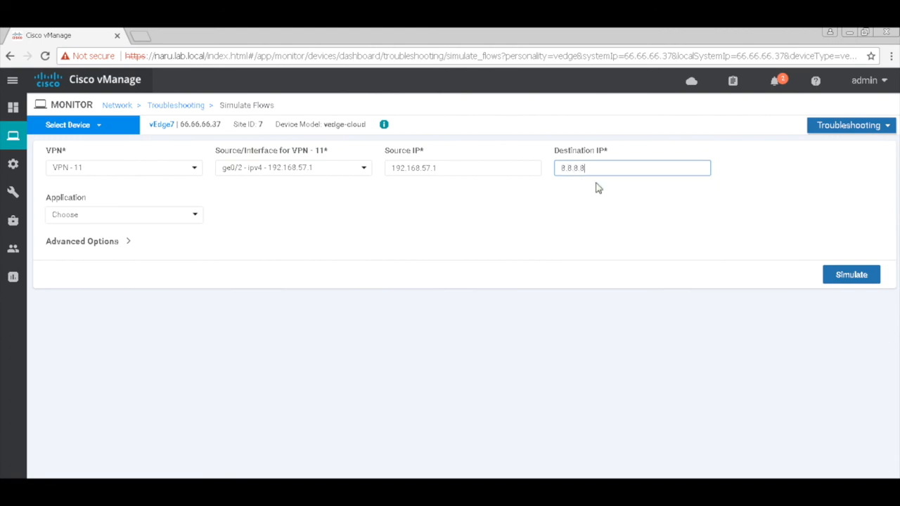
{"action": "left_click", "coordinate": [851, 274]}
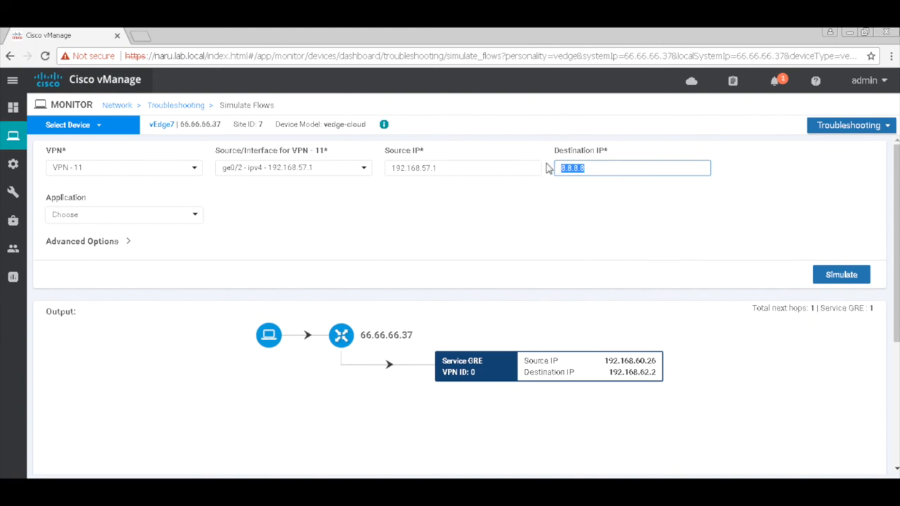
Simulate a flow to 192.168.53.1, which goes over two IPSec hops.
{"action": "type", "text": "192"}
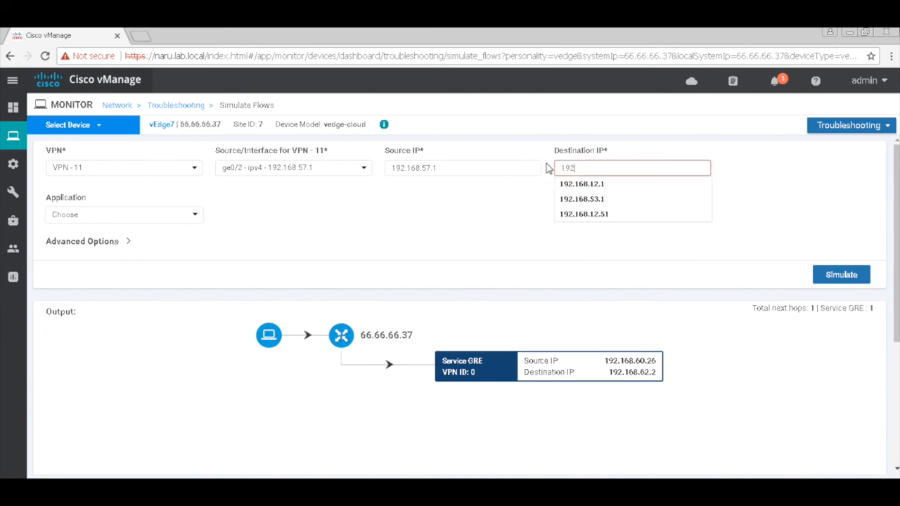
{"action": "left_click", "coordinate": [582, 198]}
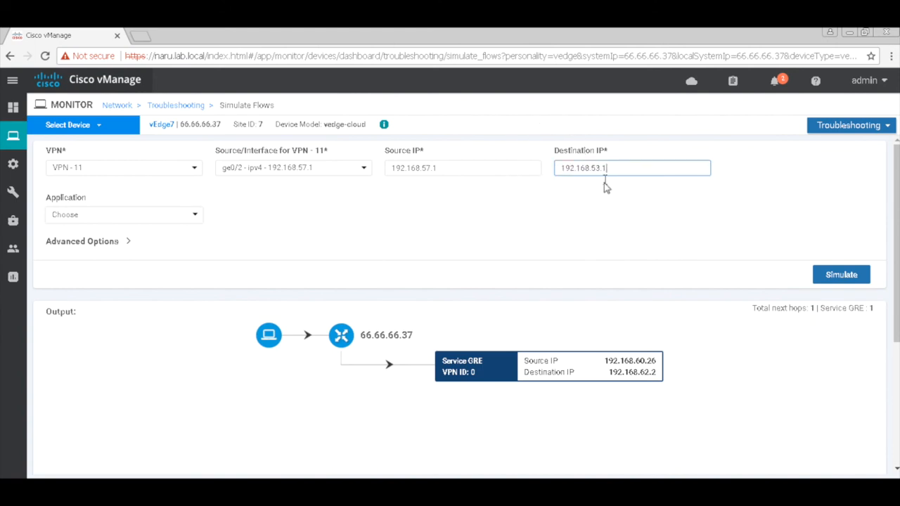
{"action": "left_click", "coordinate": [841, 274]}
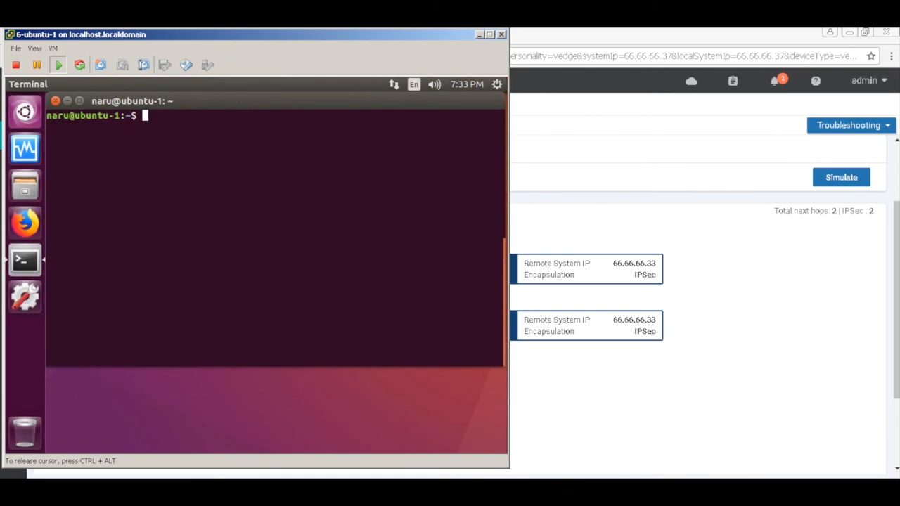
Run ifconfig showing 192.168.57.21, ping 8.8.8.8, then stop and exit.
{"action": "type", "text": "ifconfig"}
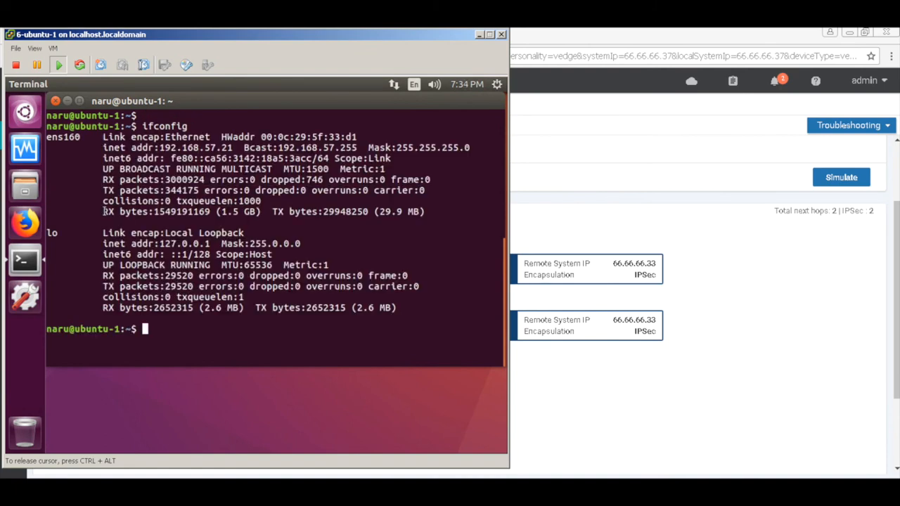
{"action": "type", "text": "ping"}
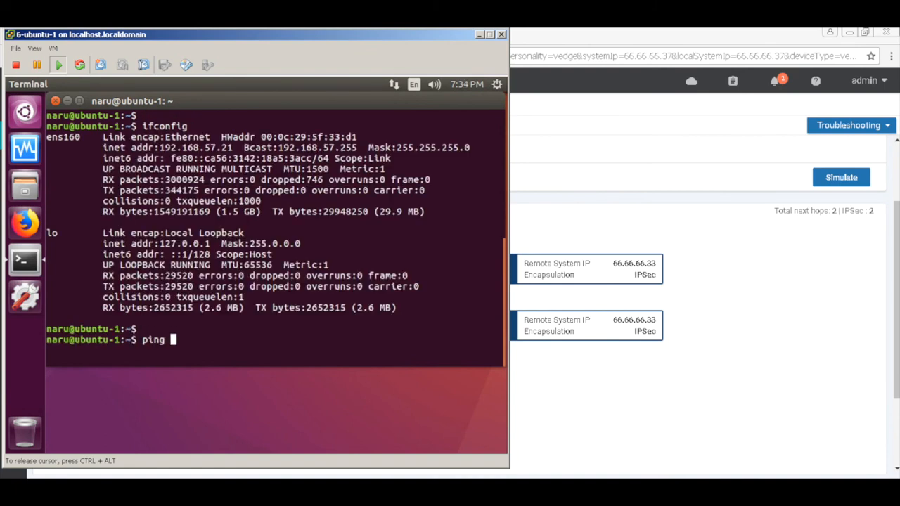
{"action": "type", "text": "8.8.8.8"}
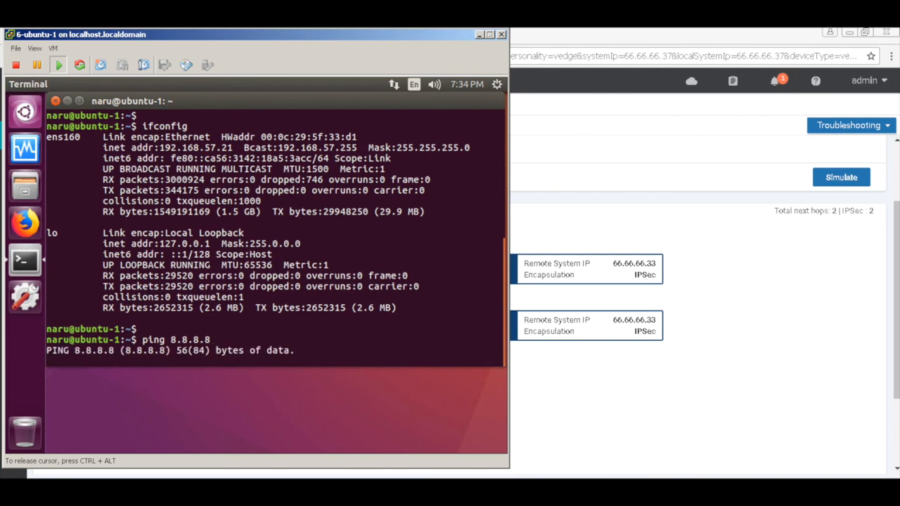
{"action": "key", "text": "ctrl+c"}
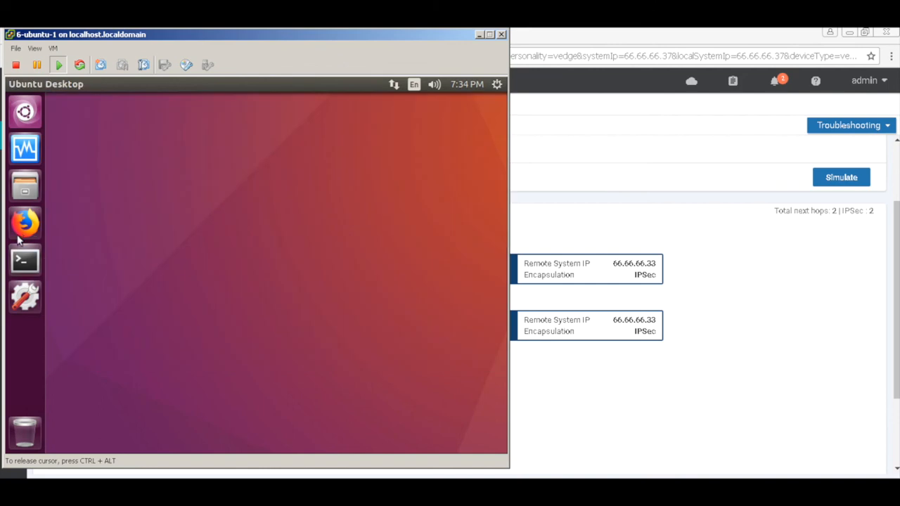
{"action": "left_click", "coordinate": [25, 222]}
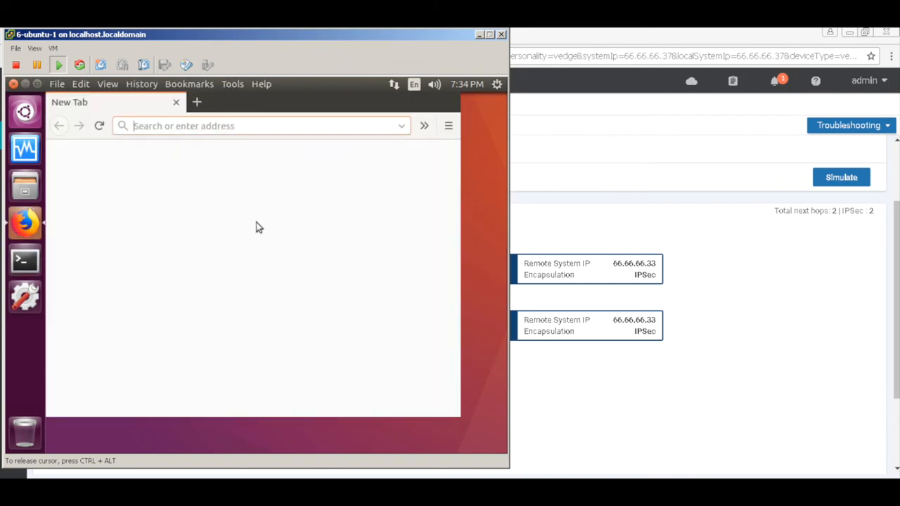
{"action": "left_click", "coordinate": [260, 125]}
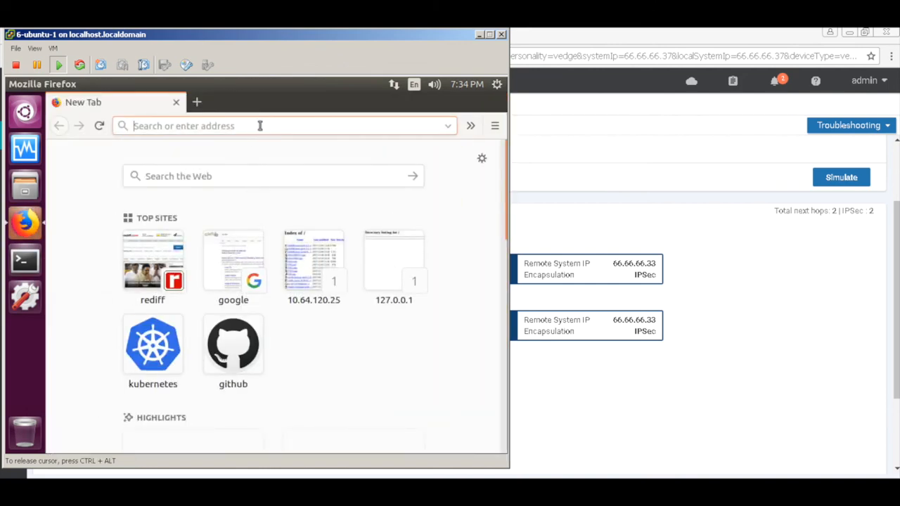
{"action": "type", "text": "www.google.com"}
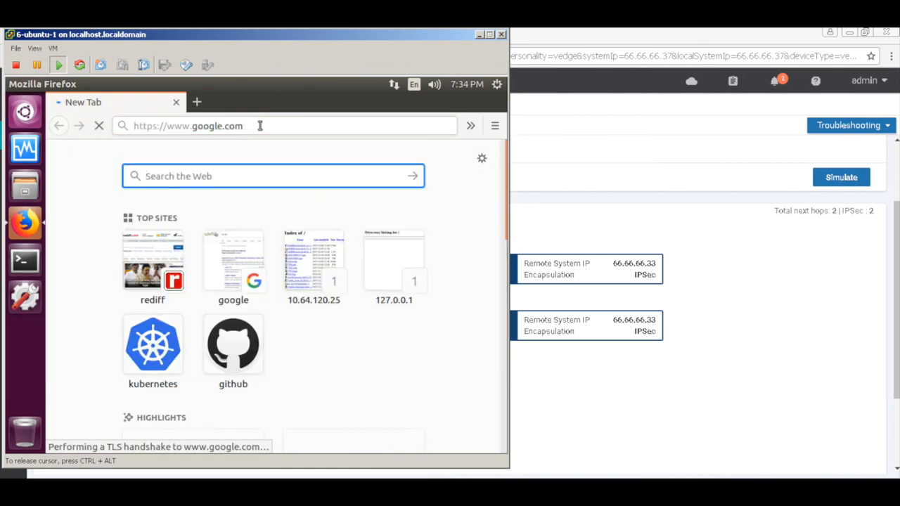
{"action": "key", "text": "Return"}
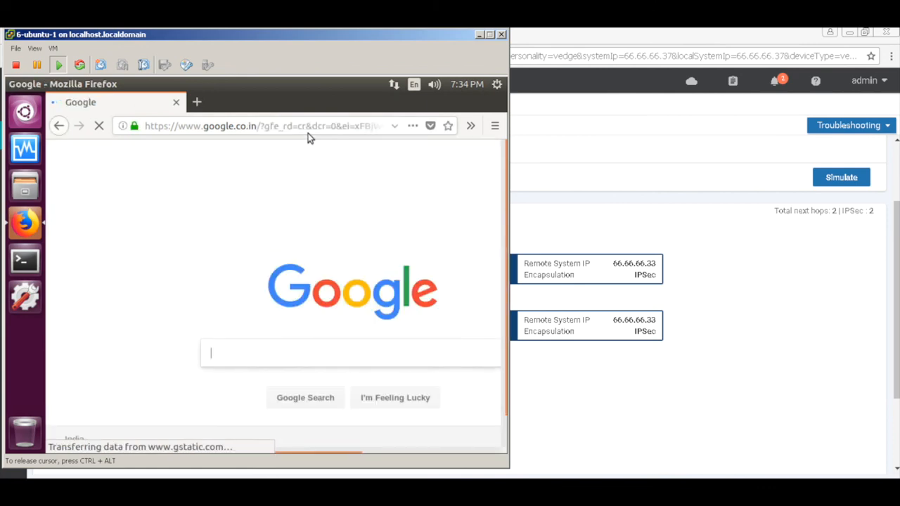
{"action": "left_click", "coordinate": [316, 126]}
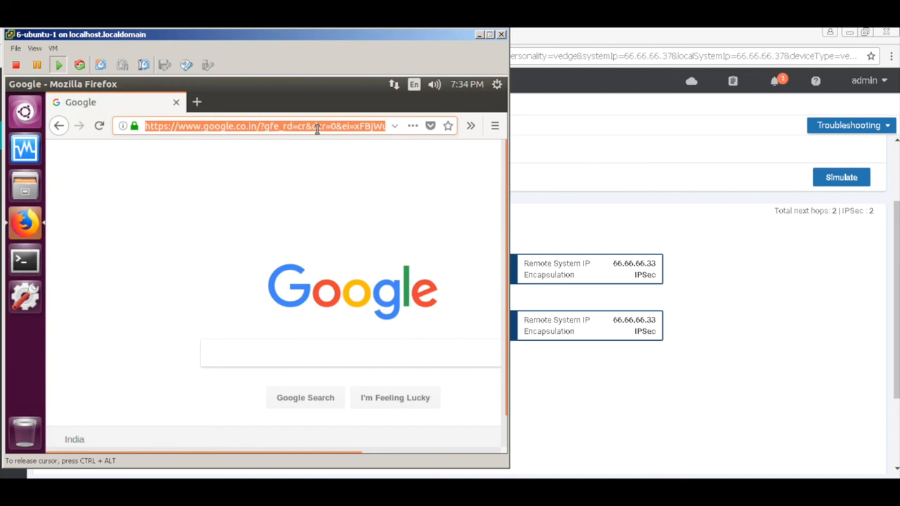
{"action": "type", "text": "www."}
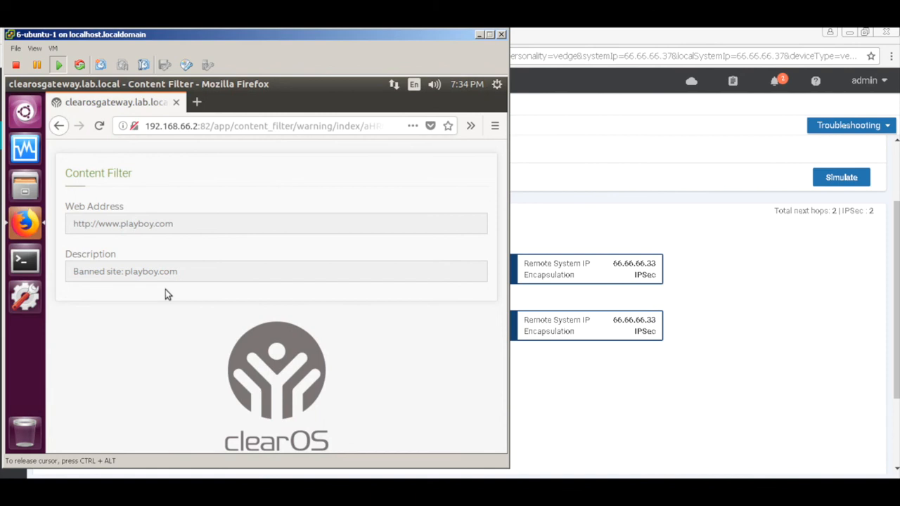
{"action": "mouse_move", "coordinate": [604, 411]}
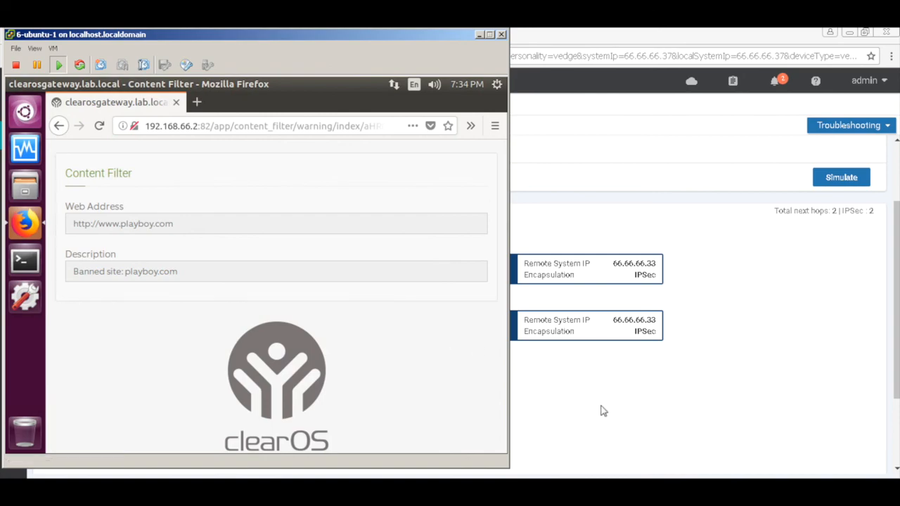